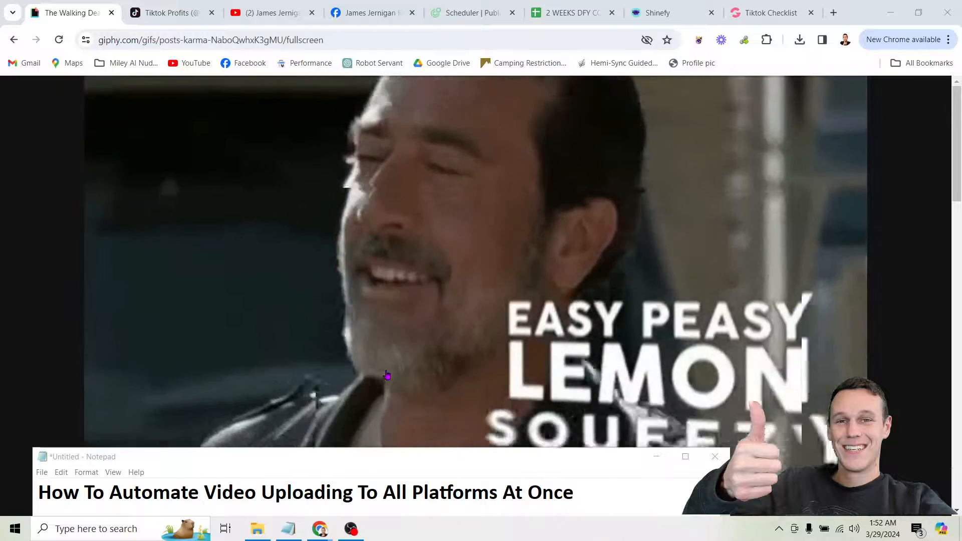
View the channel's TikTok profile, YouTube Shorts page and Facebook Reels page in turn
left_click(172, 12)
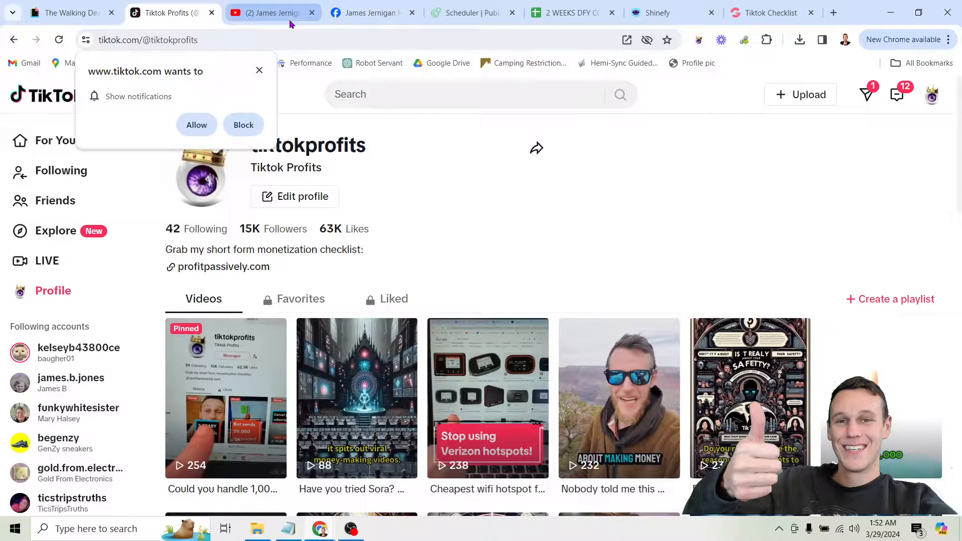
left_click(270, 12)
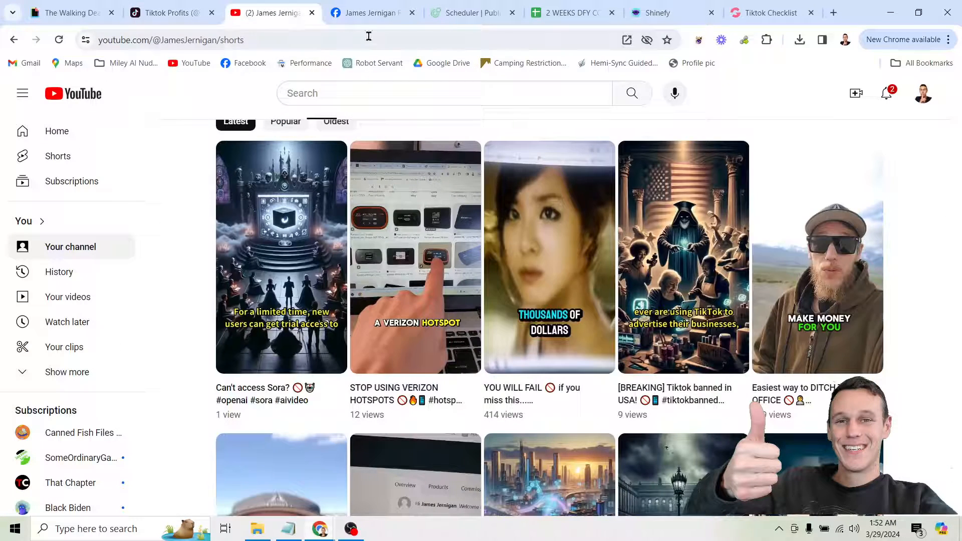
left_click(372, 13)
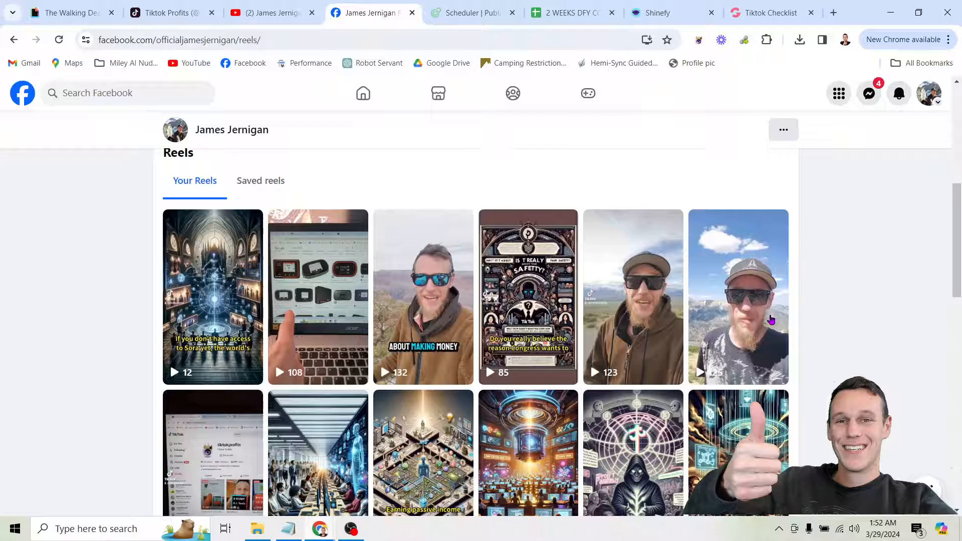
mouse_move(738, 296)
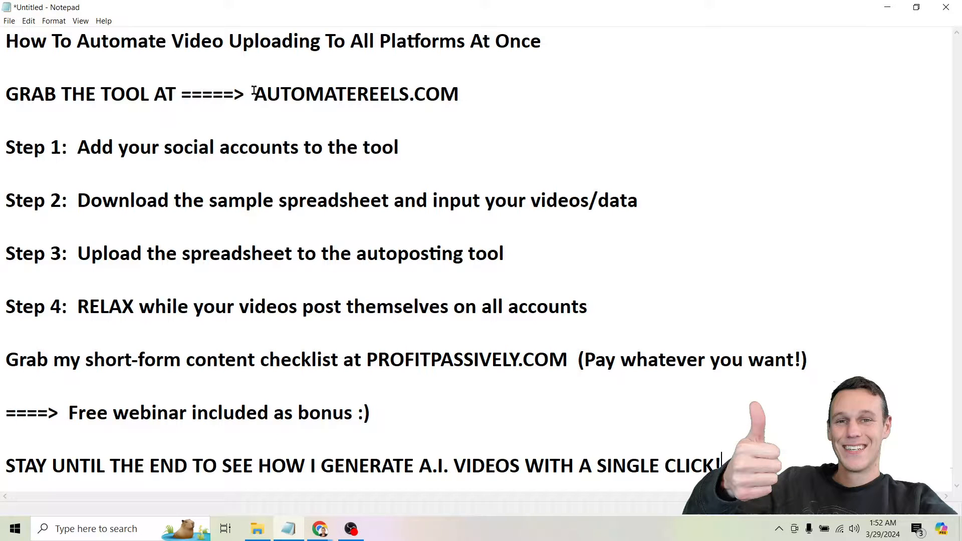
Highlight the AUTOMATEREELS.COM link and each automation step line in the Notepad outline
left_click_drag(254, 94, 459, 93)
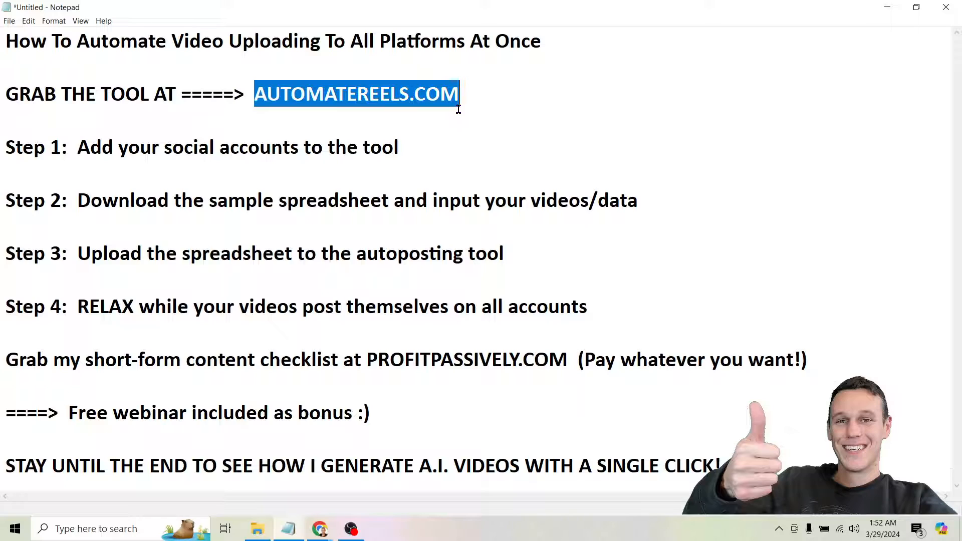
mouse_move(213, 152)
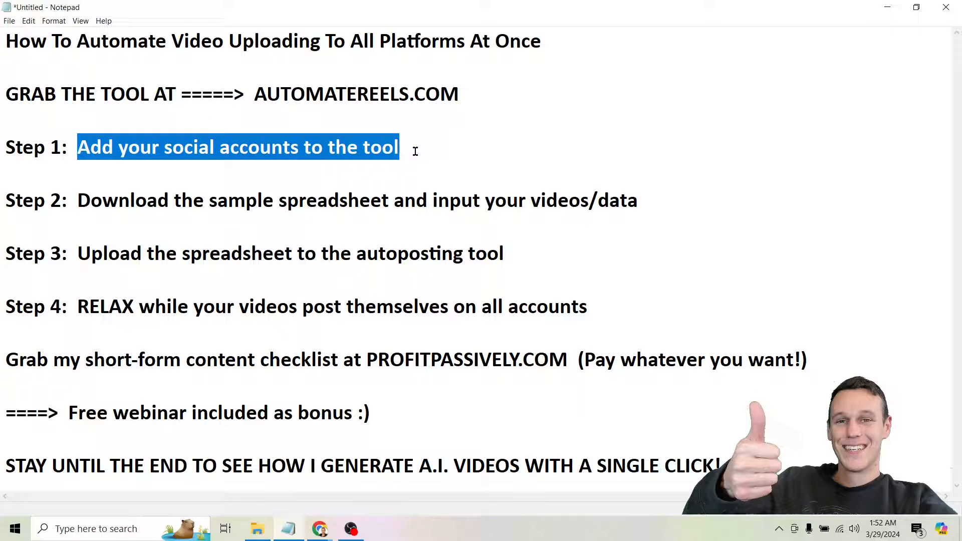
left_click(77, 200)
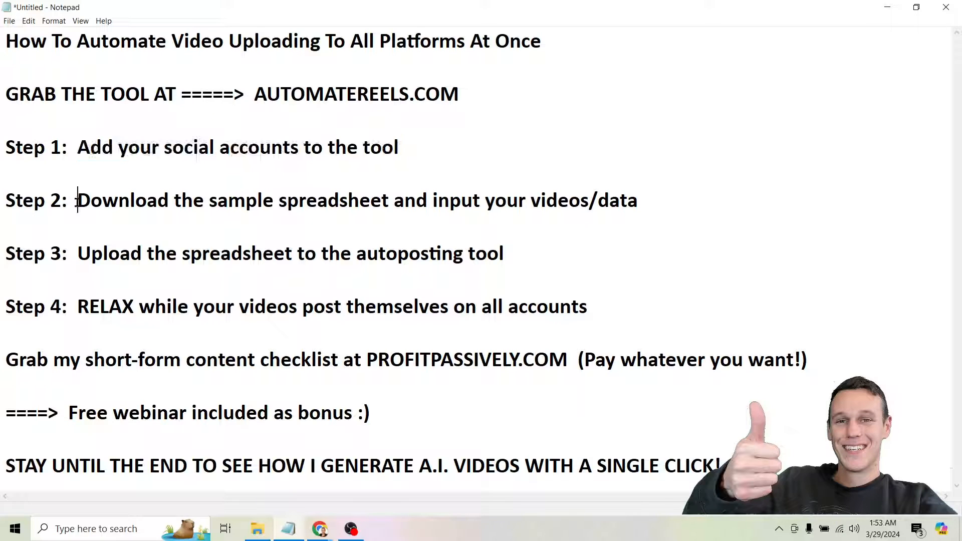
left_click_drag(77, 200, 638, 200)
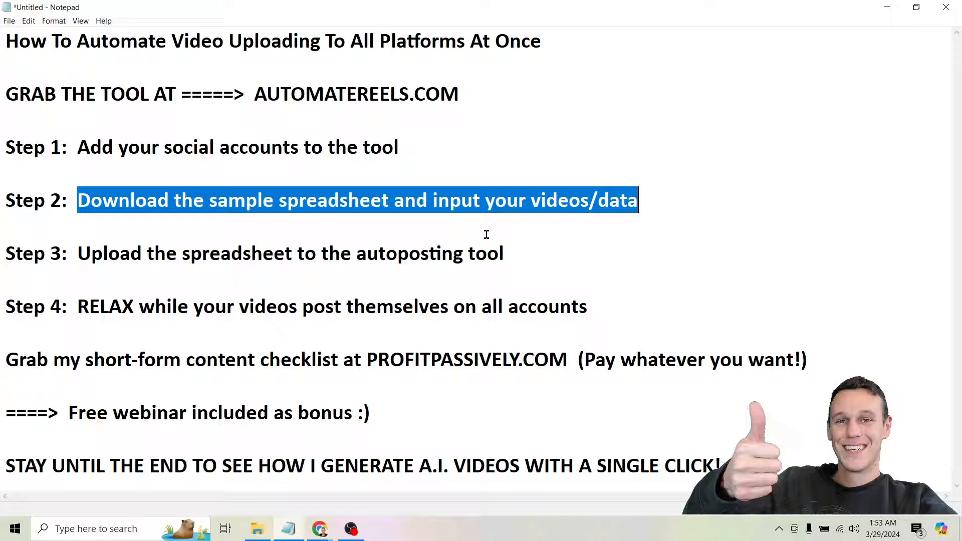
mouse_move(621, 203)
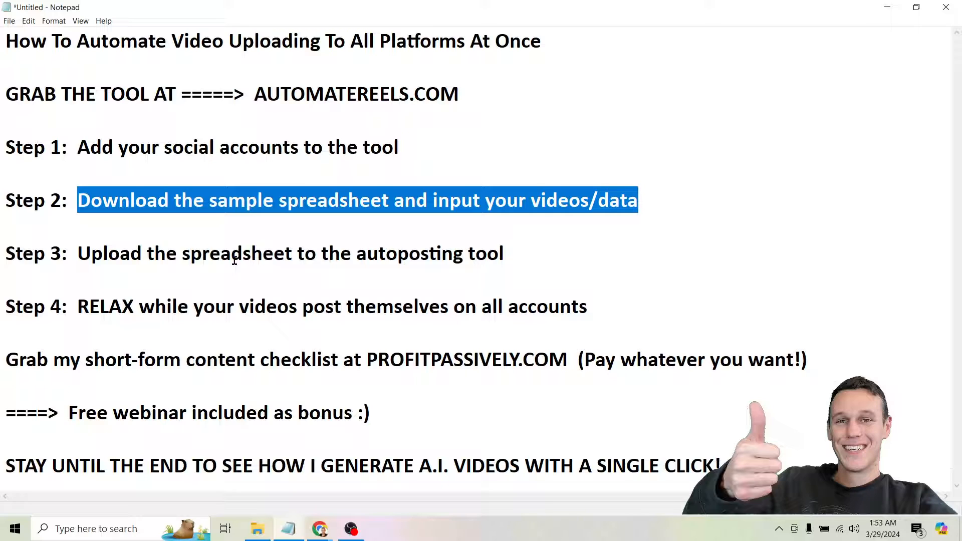
double_click(288, 253)
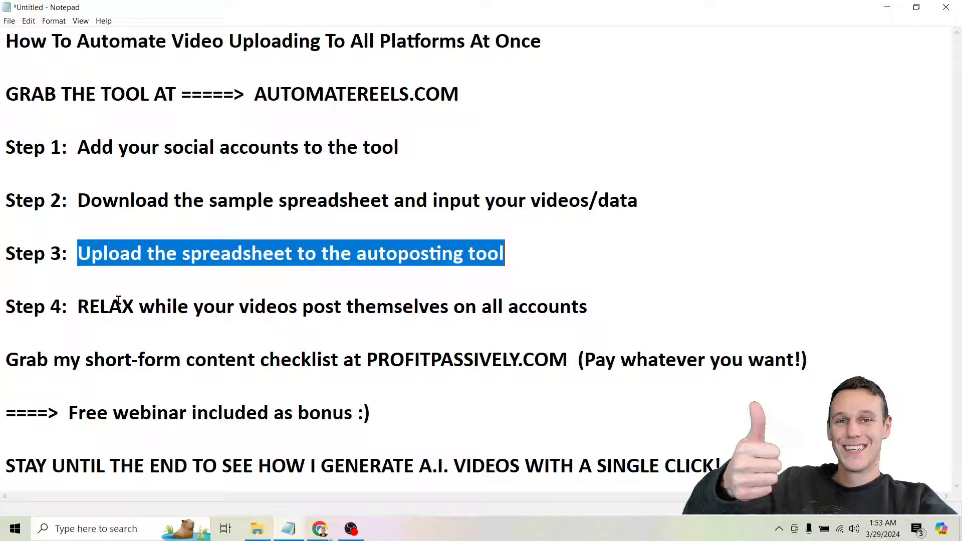
left_click_drag(77, 306, 227, 306)
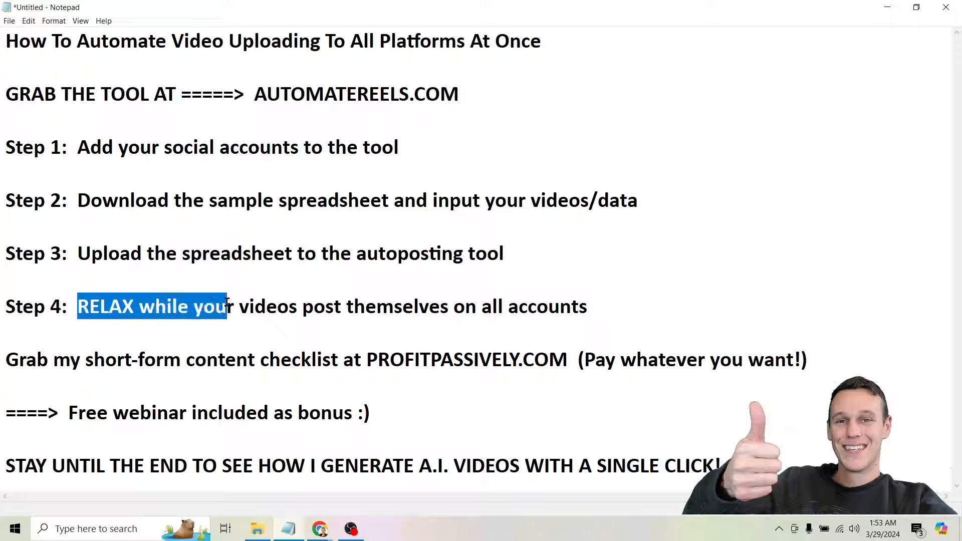
left_click_drag(227, 306, 587, 306)
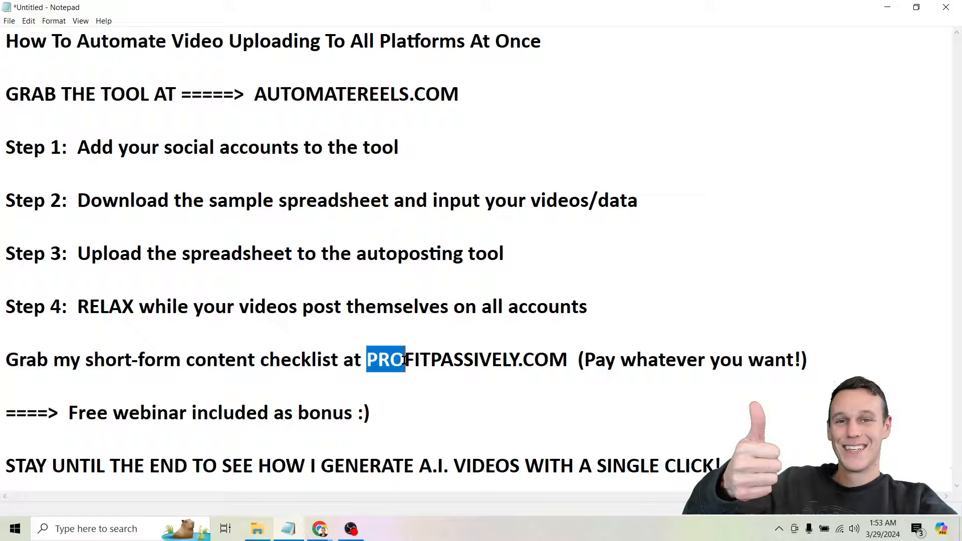
left_click_drag(405, 360, 568, 360)
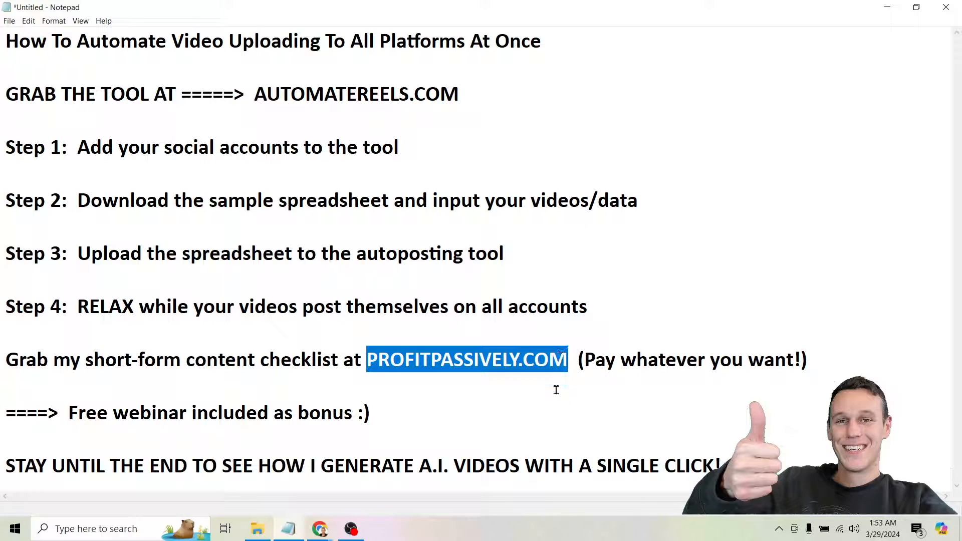
left_click(582, 359)
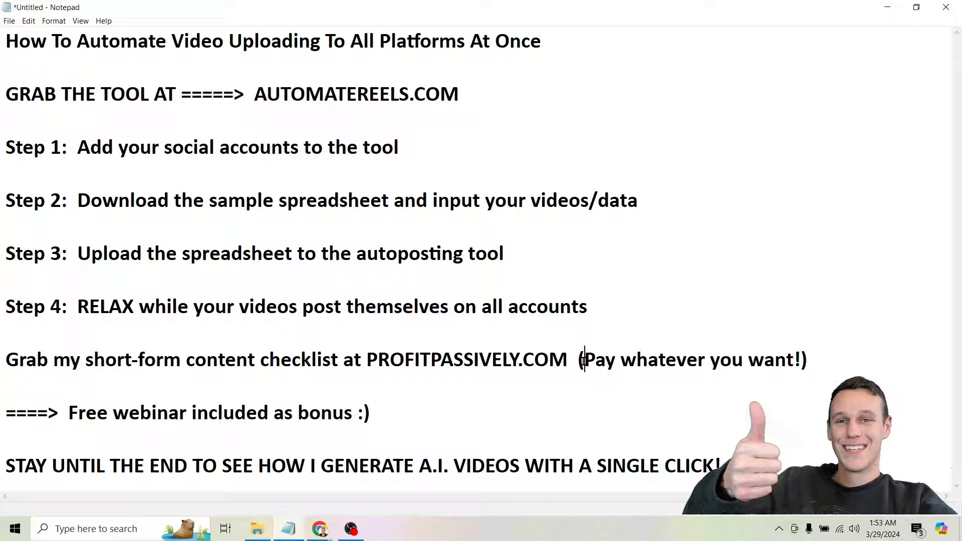
left_click_drag(585, 360, 798, 360)
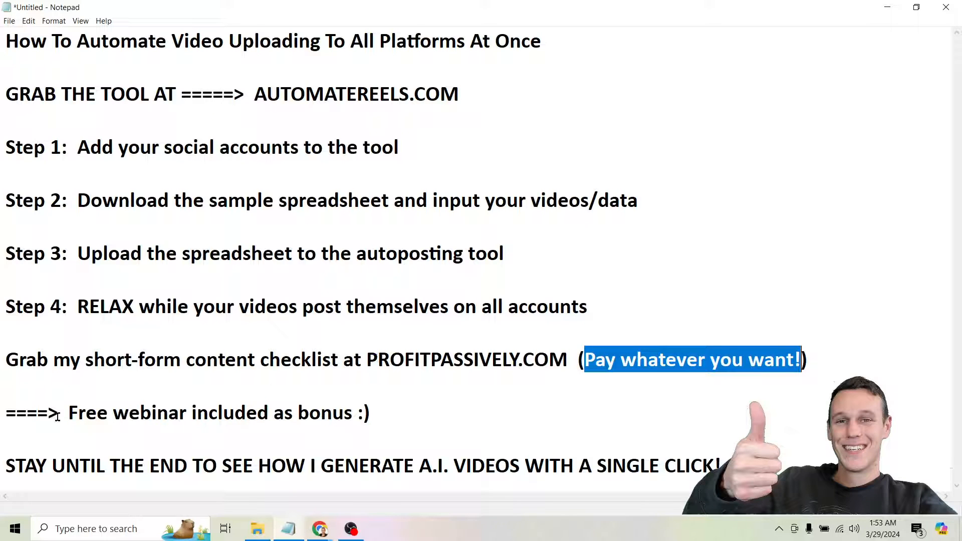
left_click_drag(68, 413, 368, 412)
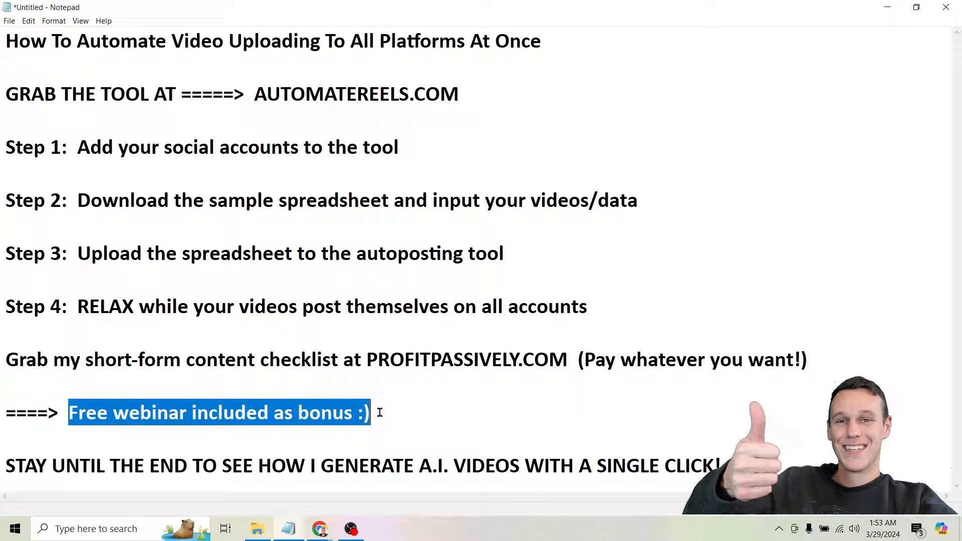
mouse_move(563, 281)
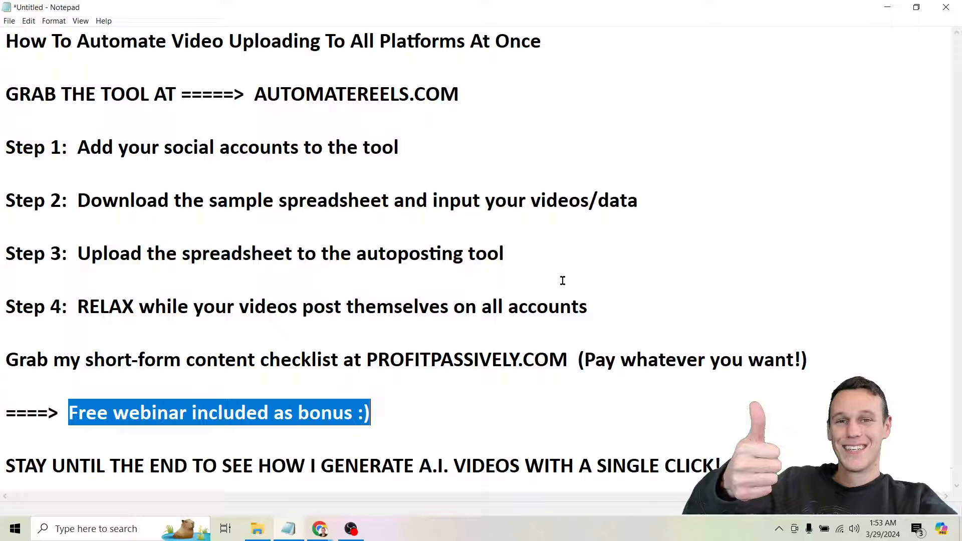
left_click(12, 465)
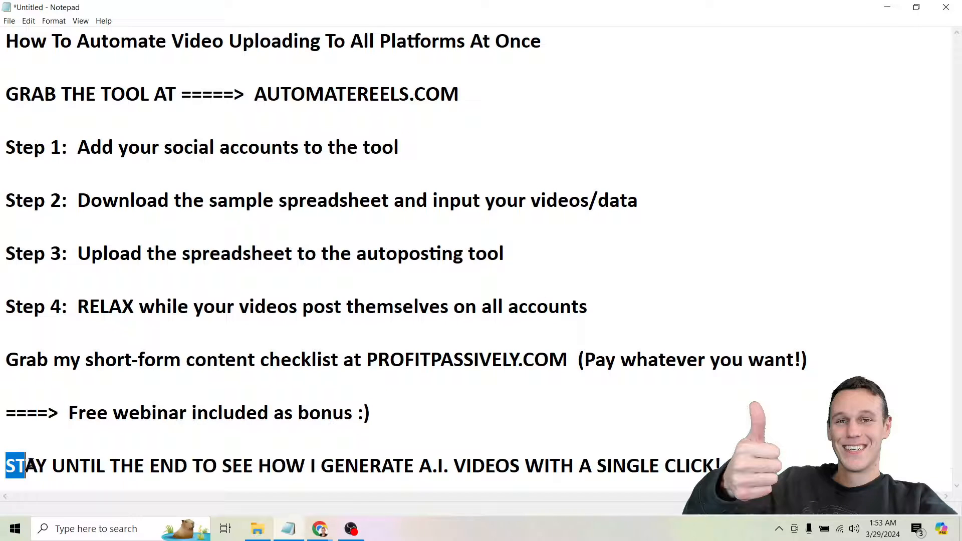
left_click_drag(18, 465, 592, 465)
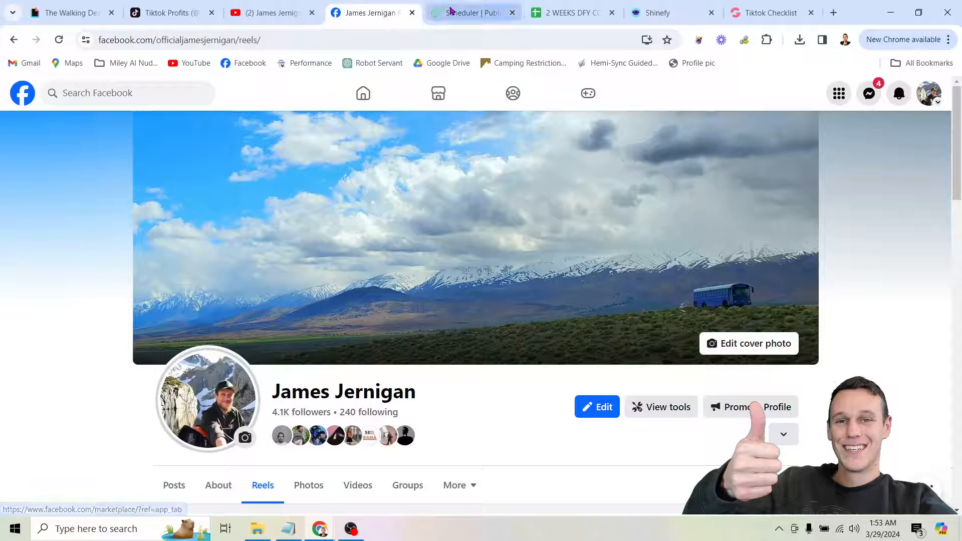
Switch to the March 2024 Radaar scheduler and open its post creation menu
left_click(473, 12)
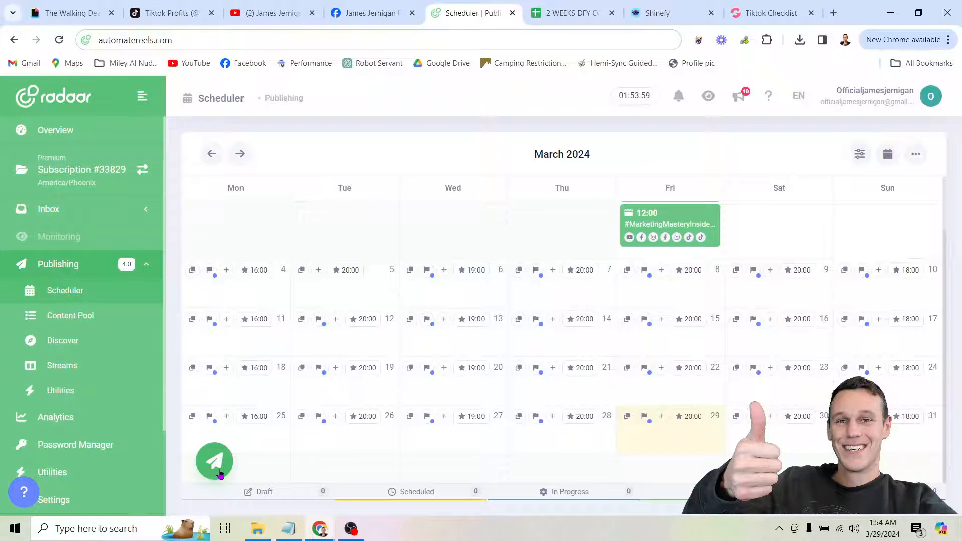
left_click(215, 462)
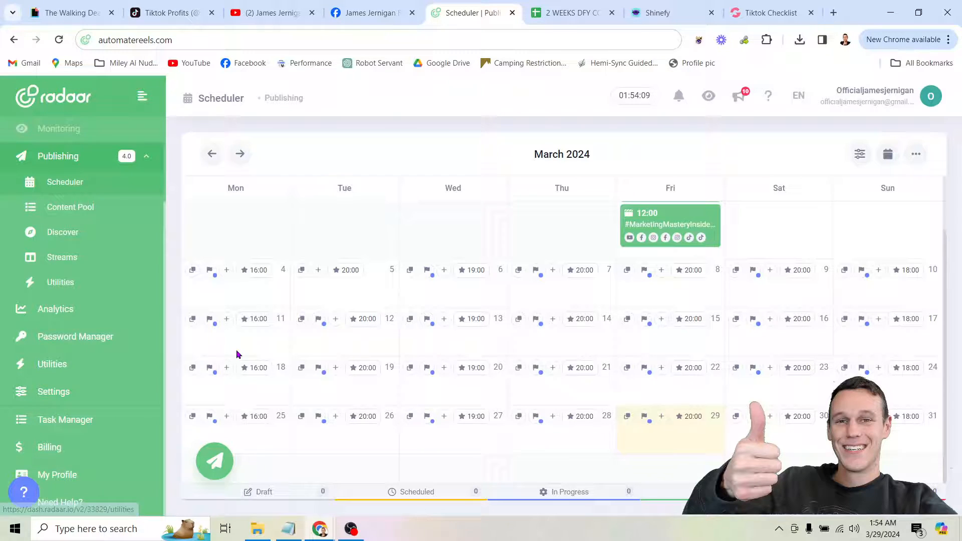
left_click(214, 461)
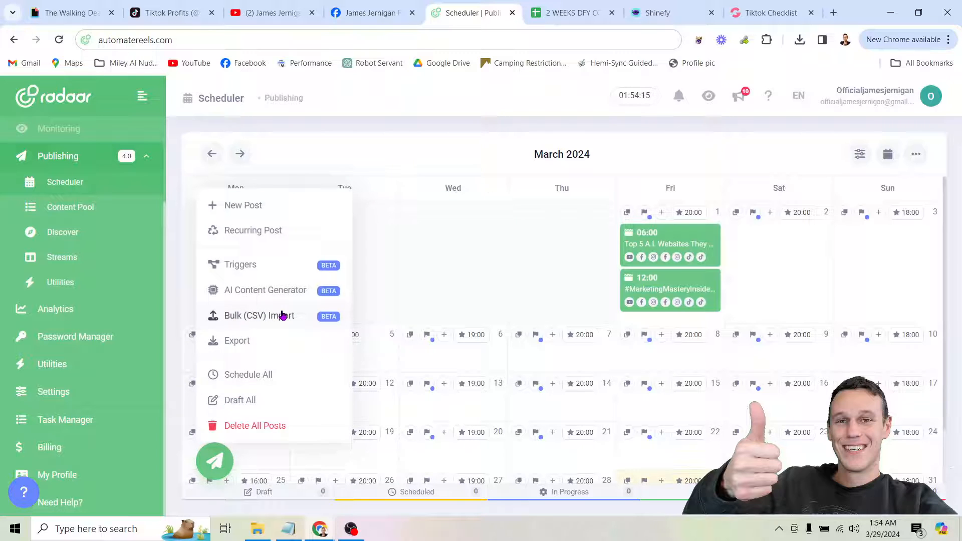
Open the Bulk (CSV) Import window, then move to the 2 WEEKS DFY CONTENT sheet
left_click(259, 315)
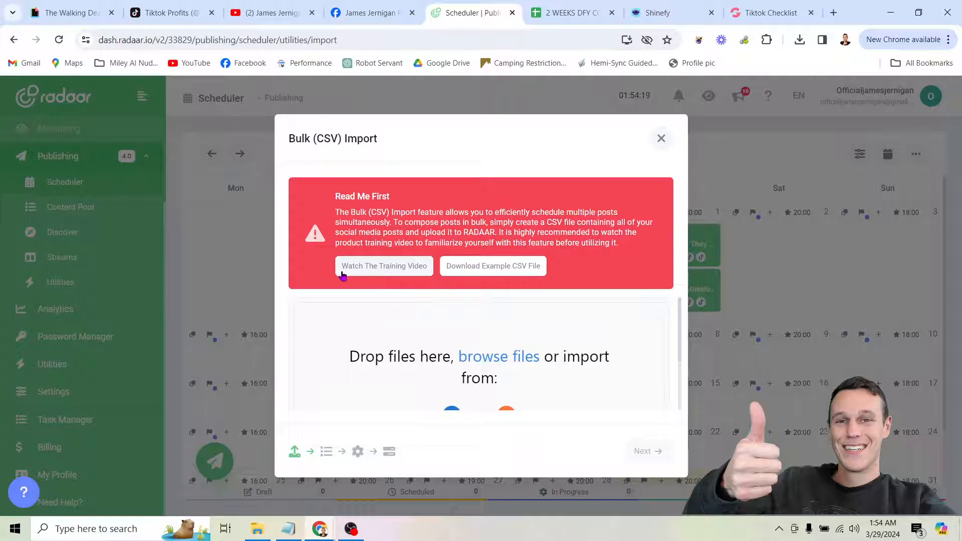
mouse_move(381, 275)
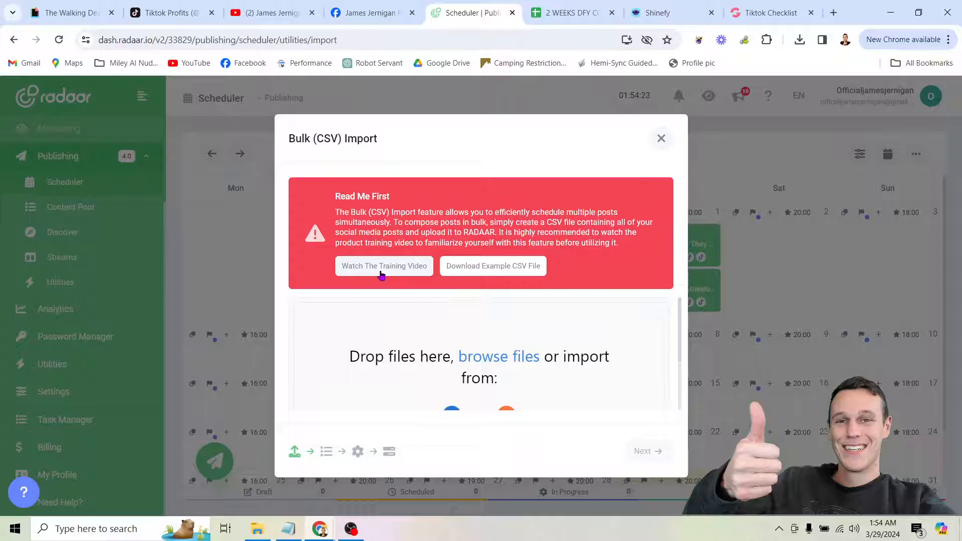
mouse_move(492, 266)
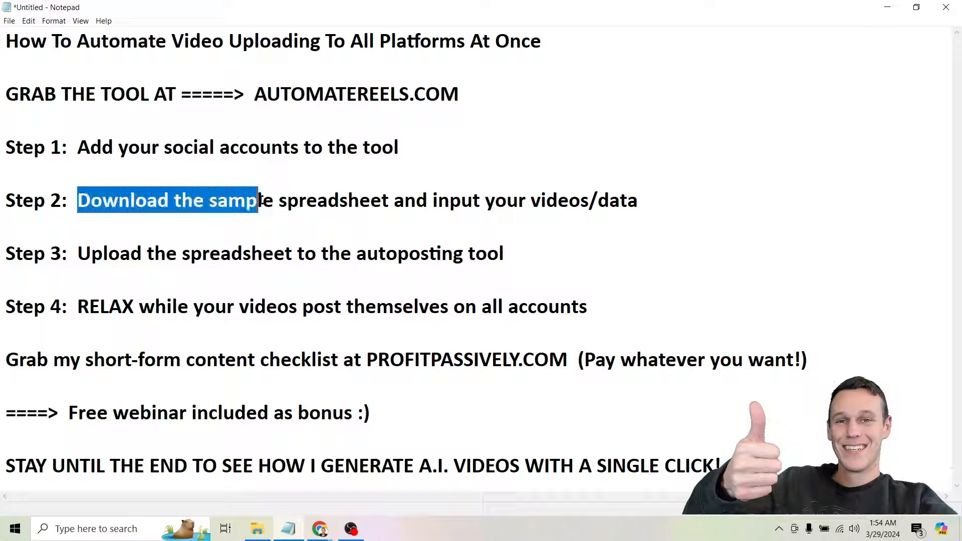
left_click_drag(257, 200, 638, 200)
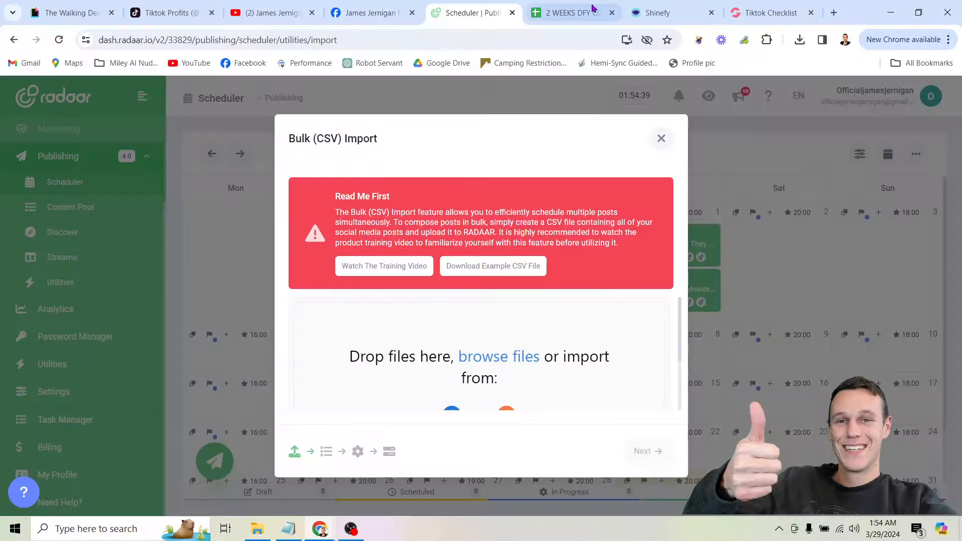
left_click(565, 12)
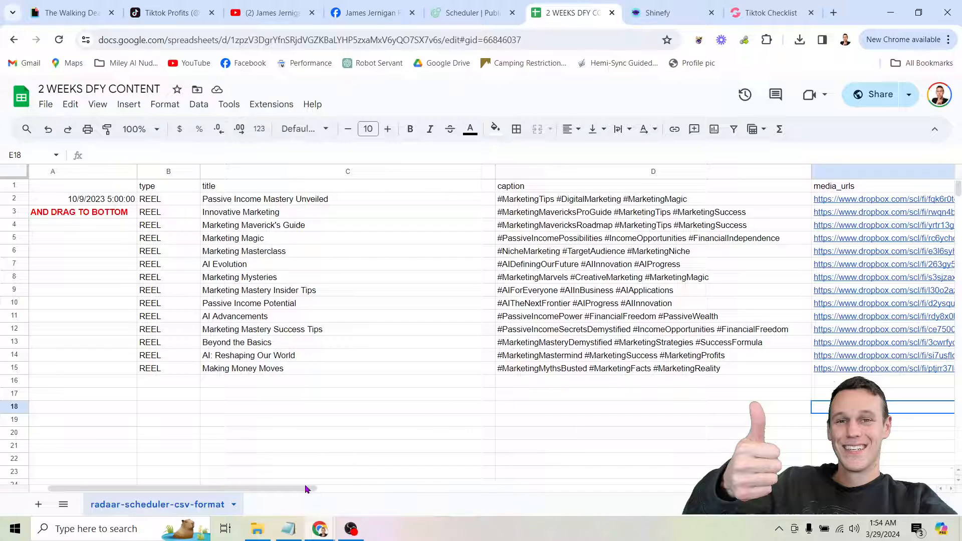
scroll("right", 3)
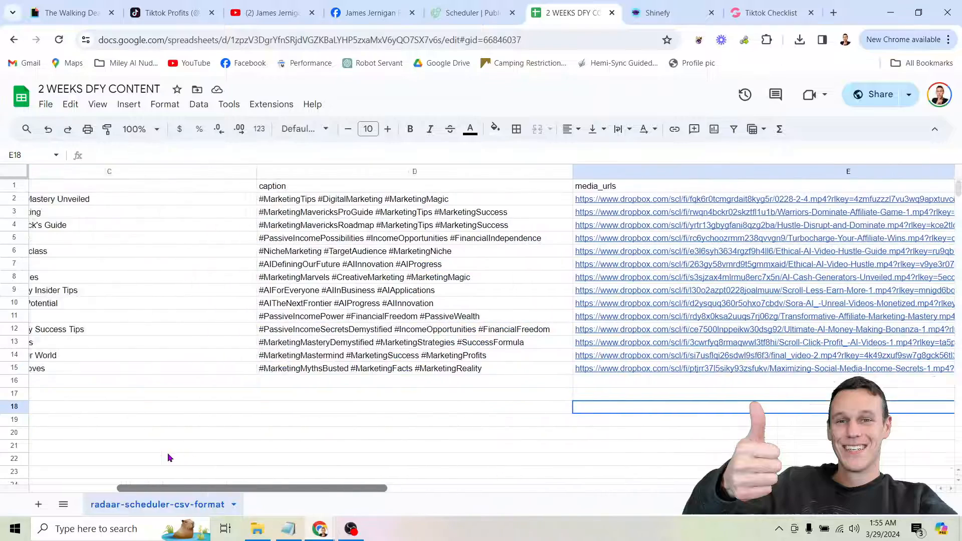
scroll("left", 3)
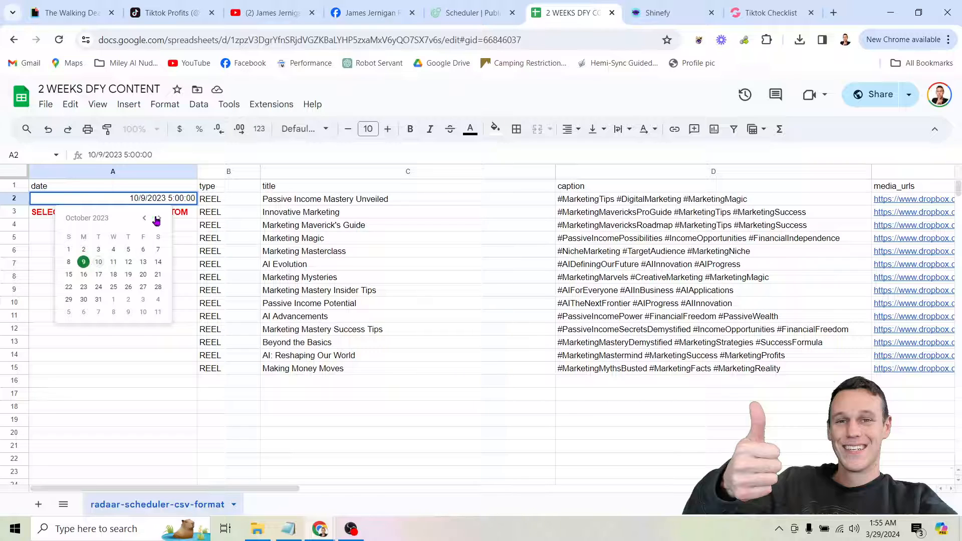
Date the first post March 30, 2024 and fill consecutive dates down to row 15
left_click(157, 218)
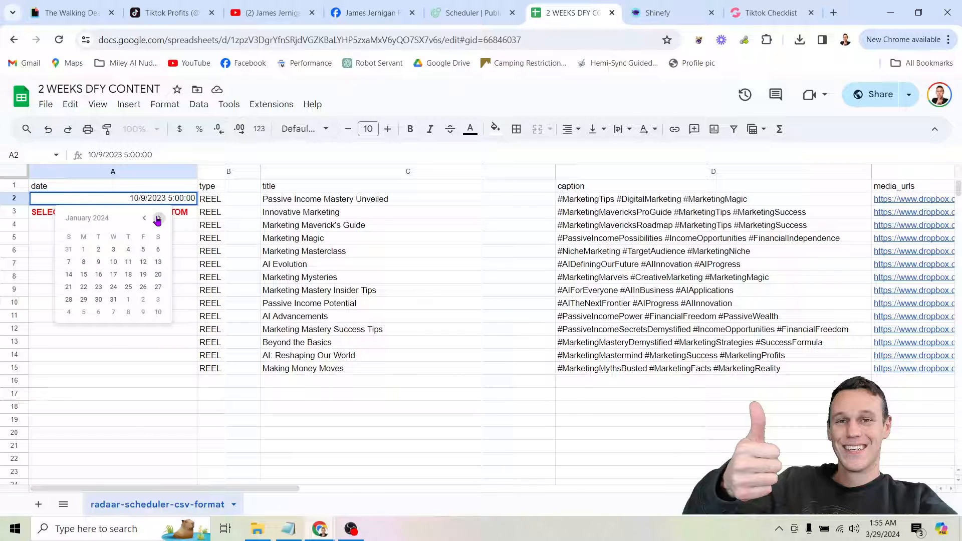
left_click(157, 217)
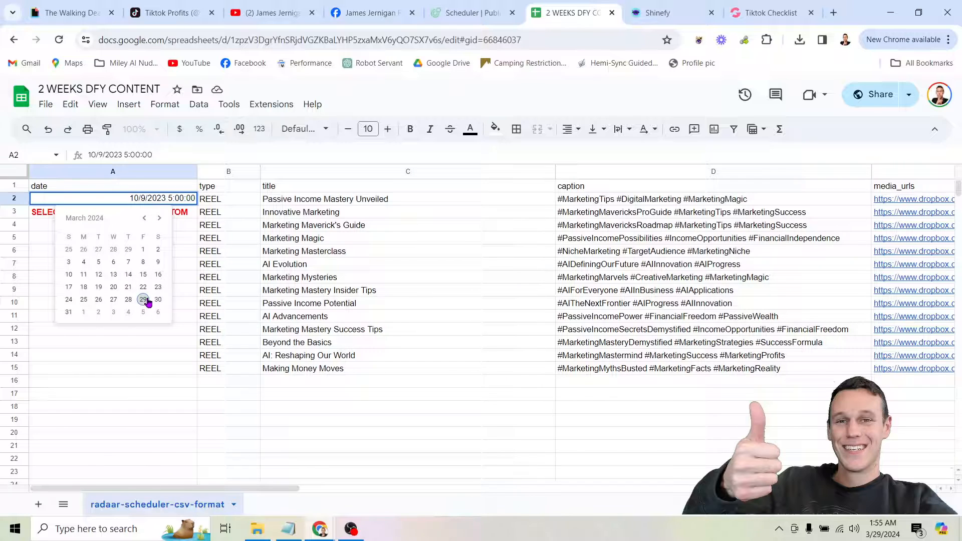
left_click(158, 300)
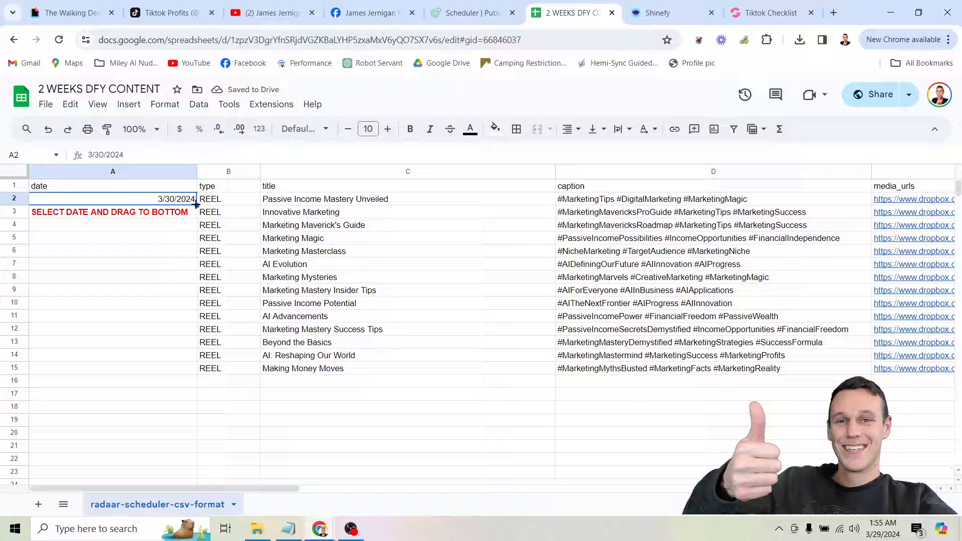
left_click_drag(195, 205, 191, 372)
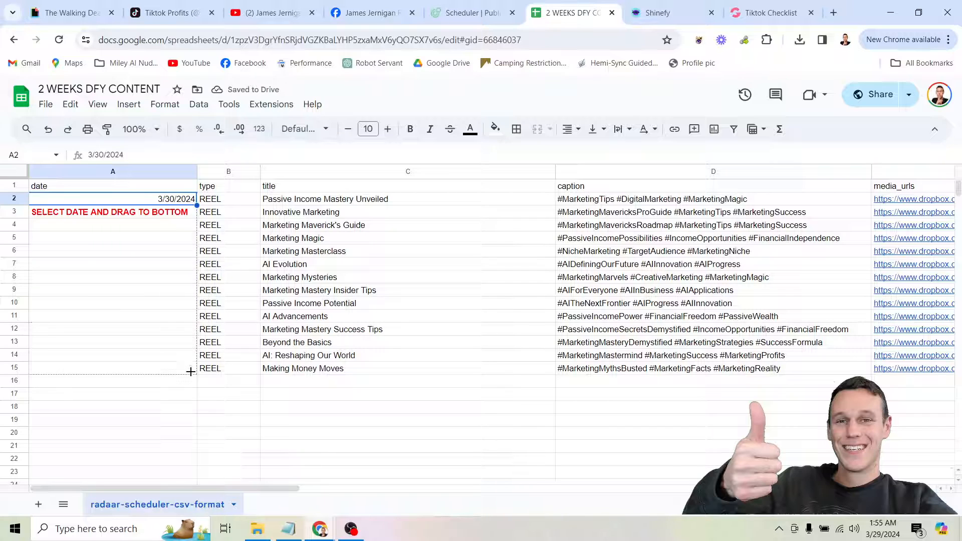
left_click_drag(191, 198, 191, 371)
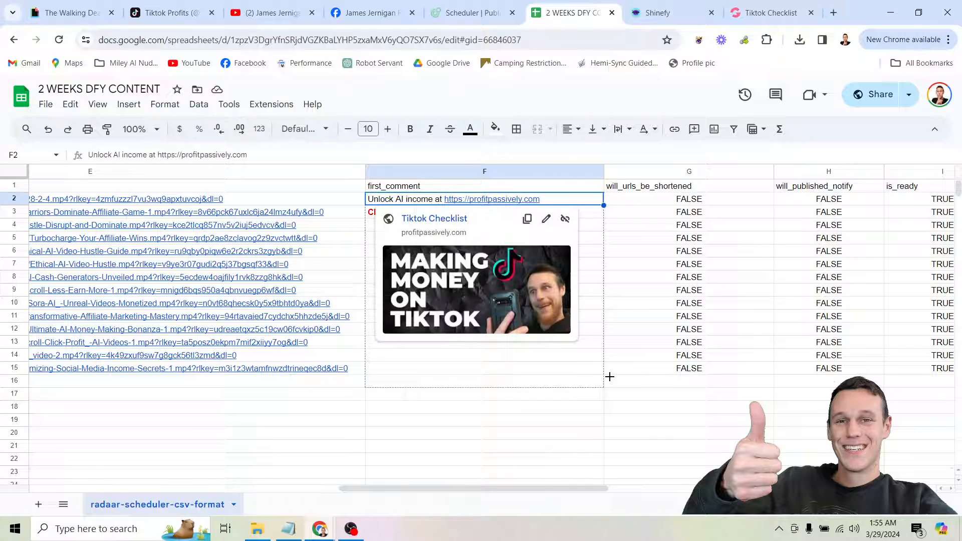
Fill the first-comment text from F2 down to F15 and highlight the spreadsheet upload step
left_click_drag(603, 205, 604, 374)
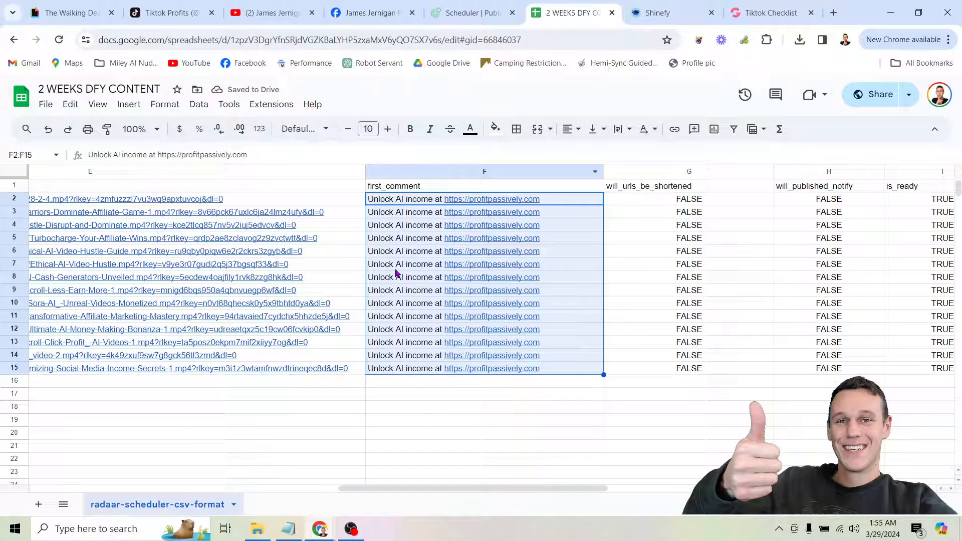
scroll("left", 3)
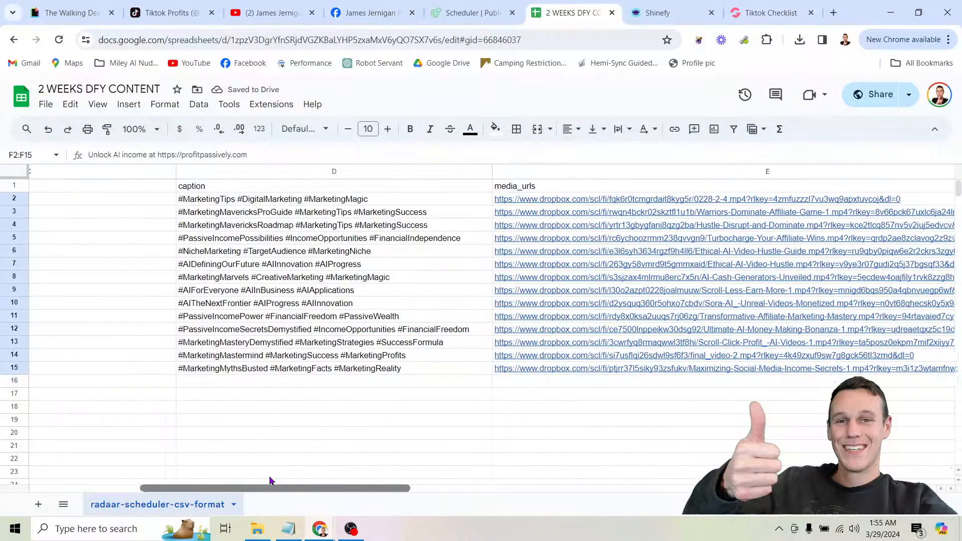
scroll("left", 3)
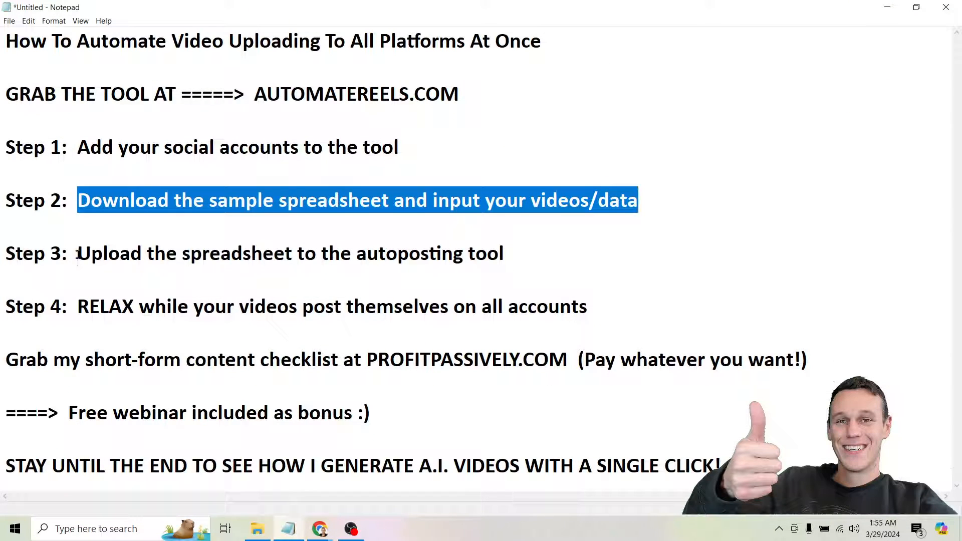
triple_click(288, 254)
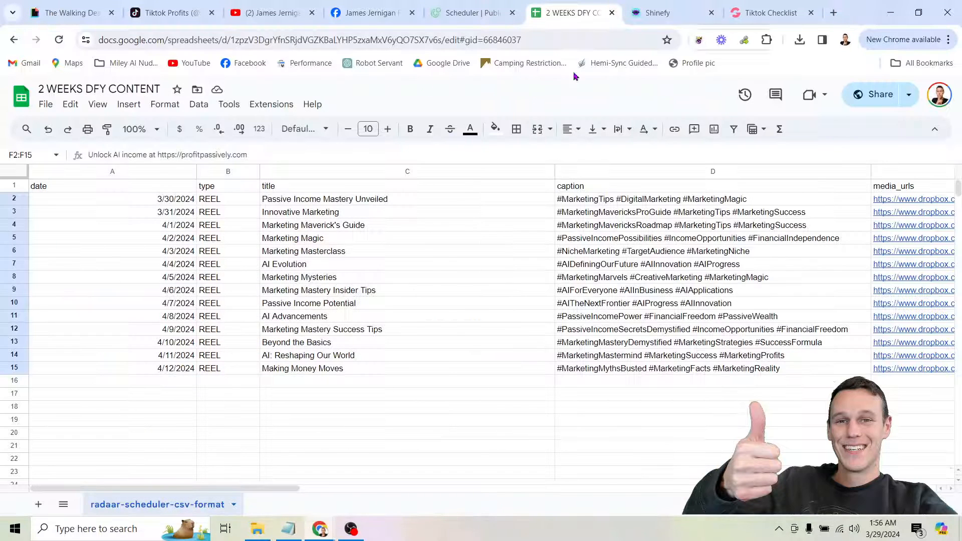
Download the sheet as a .csv file and return to the Radaar Scheduler tab
left_click(46, 104)
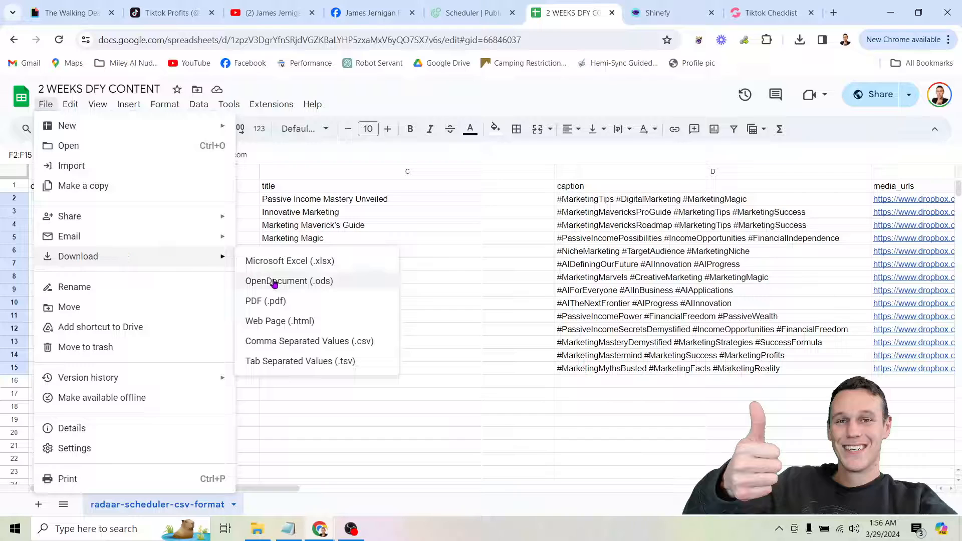
mouse_move(300, 345)
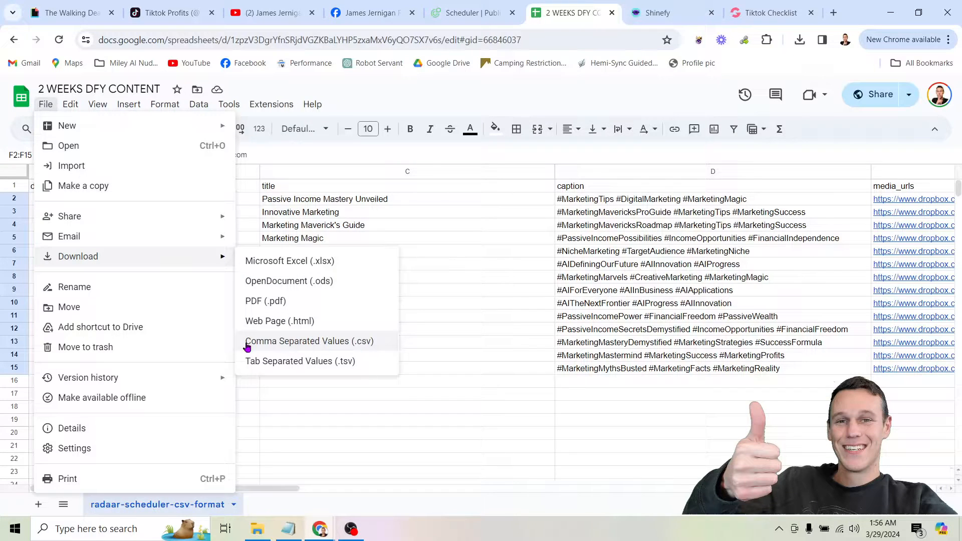
left_click(309, 341)
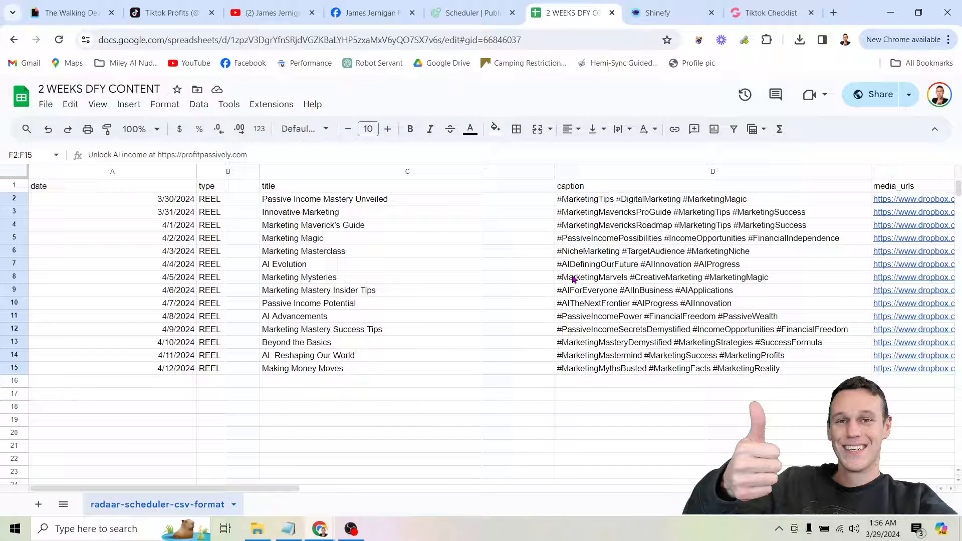
left_click(799, 39)
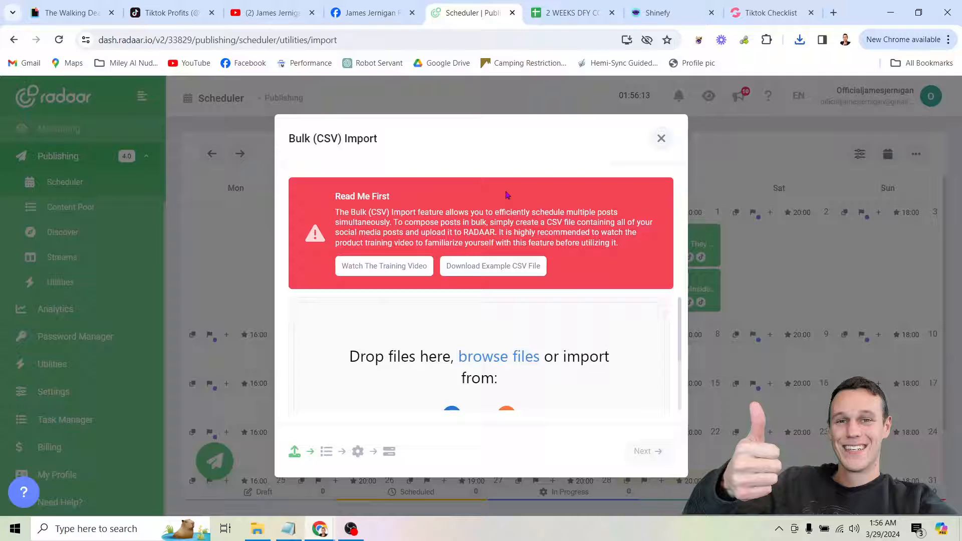
Reopen Bulk (CSV) Import and select the 2 WEEKS DFY CONTENT CSV from Downloads
left_click(661, 139)
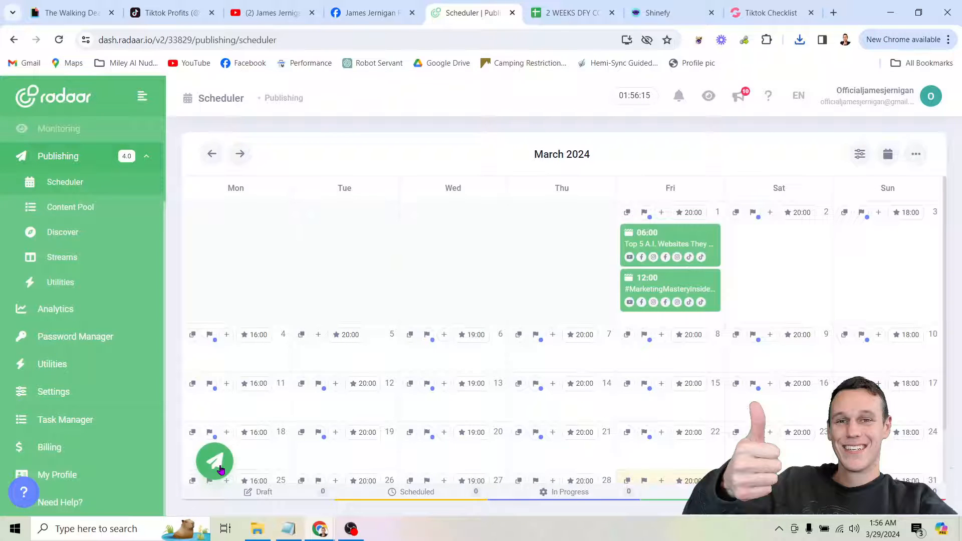
left_click(214, 461)
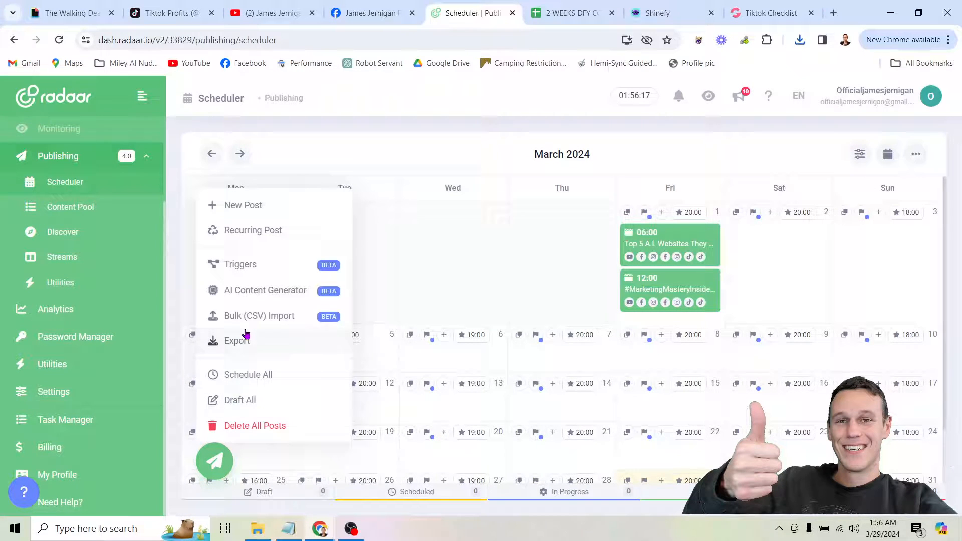
left_click(259, 315)
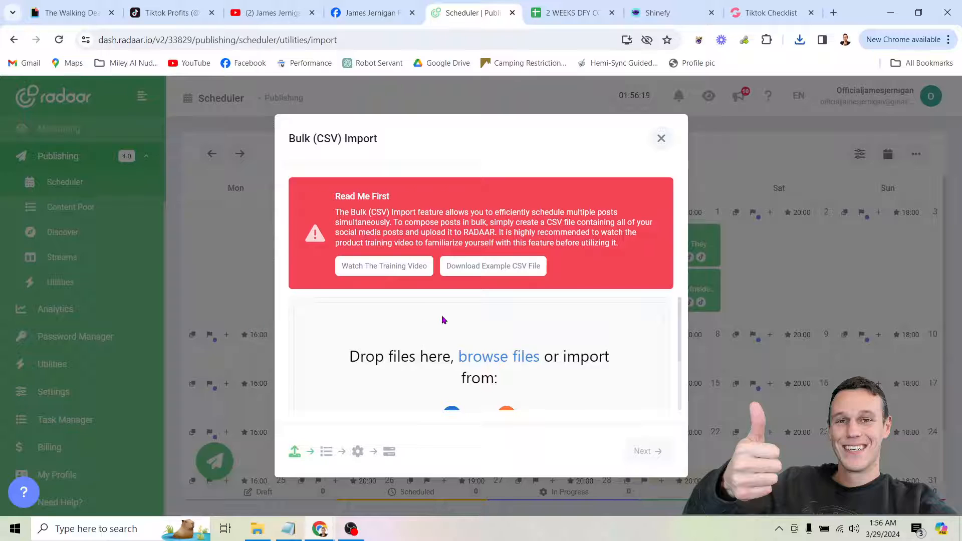
left_click(498, 356)
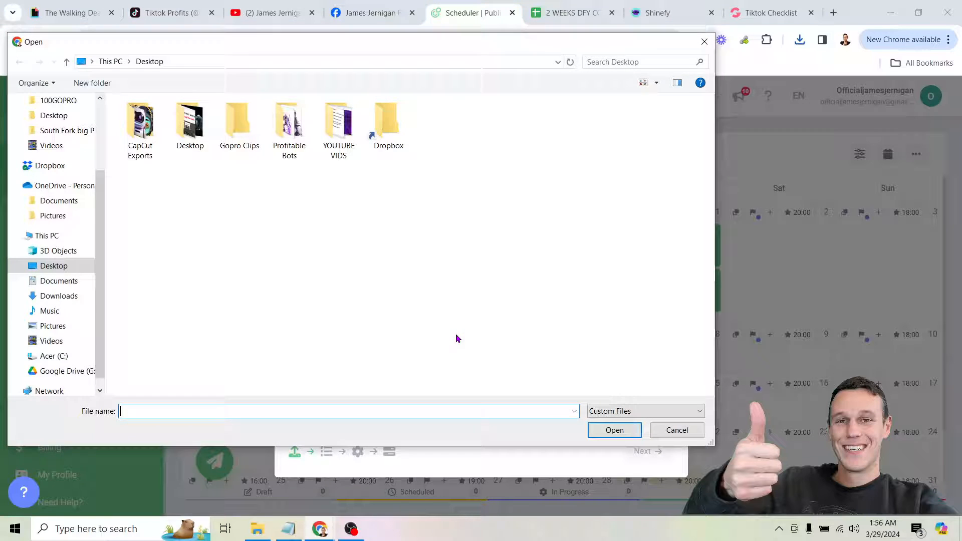
left_click(59, 125)
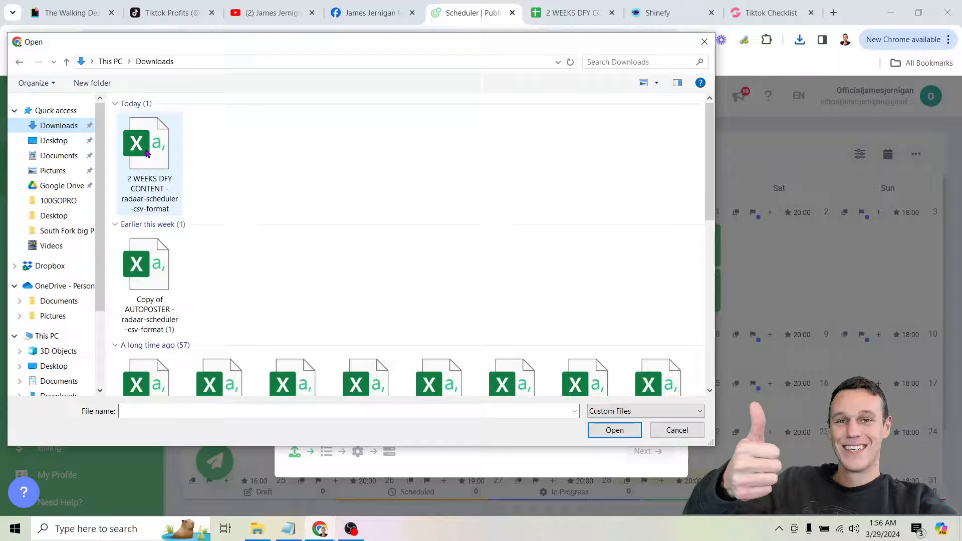
left_click(614, 430)
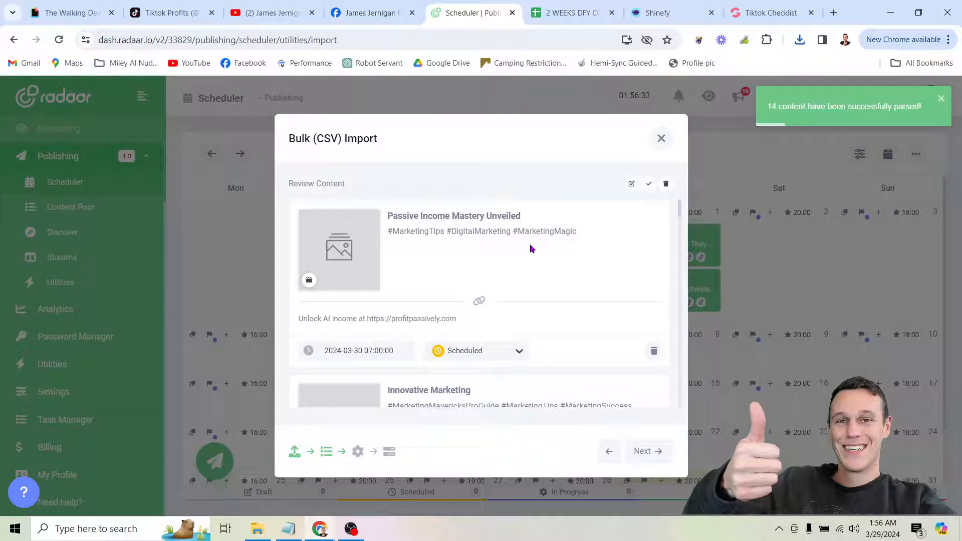
scroll("down", 3)
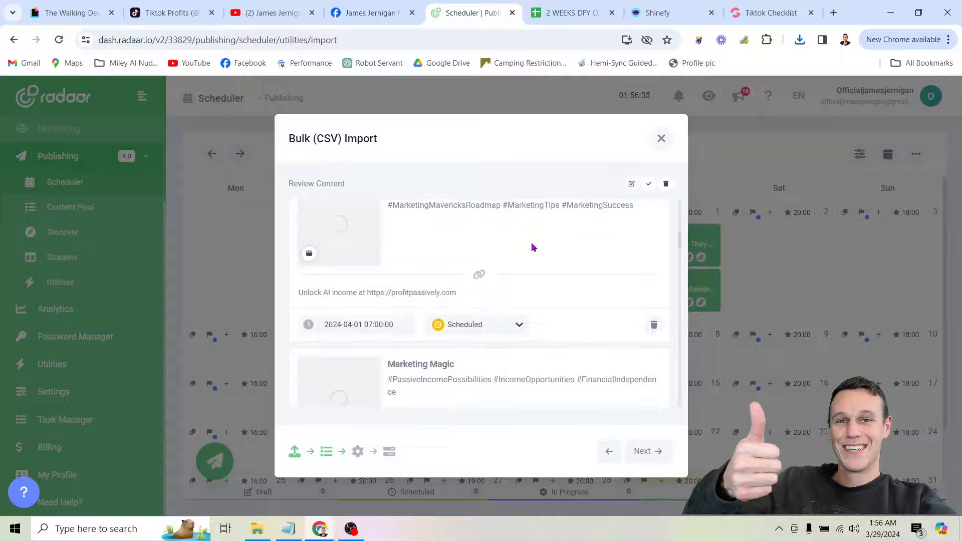
scroll("down", 3)
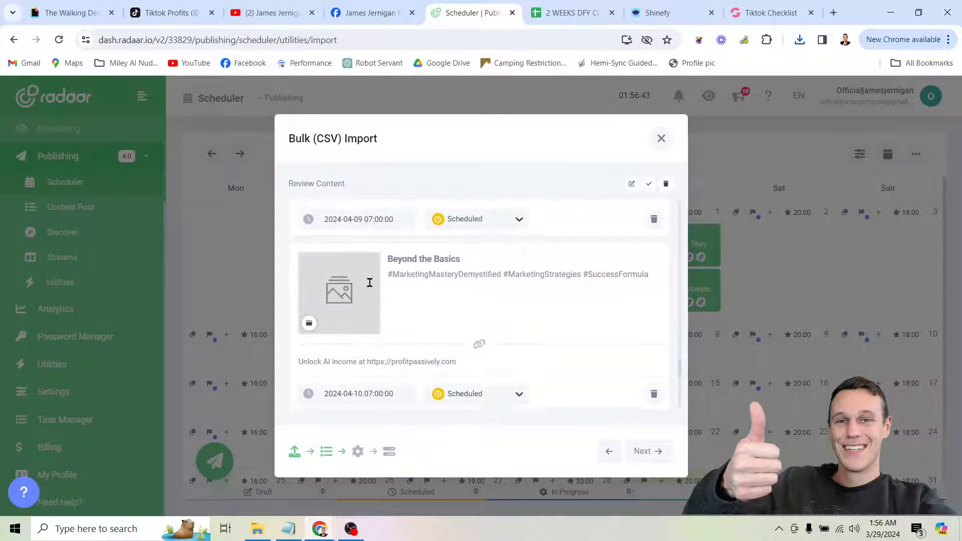
scroll("down", 3)
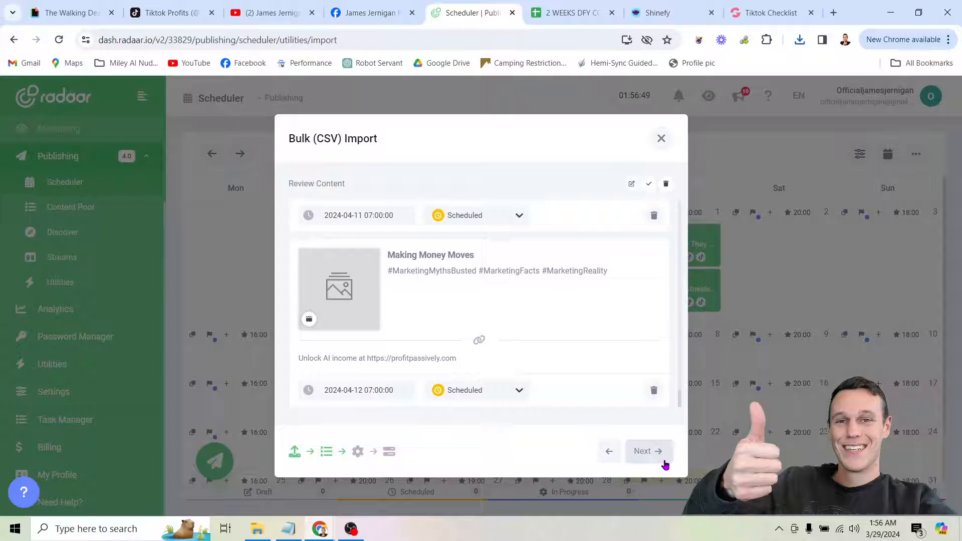
Review the Advanced Settings step and start importing the 14 posts
left_click(642, 451)
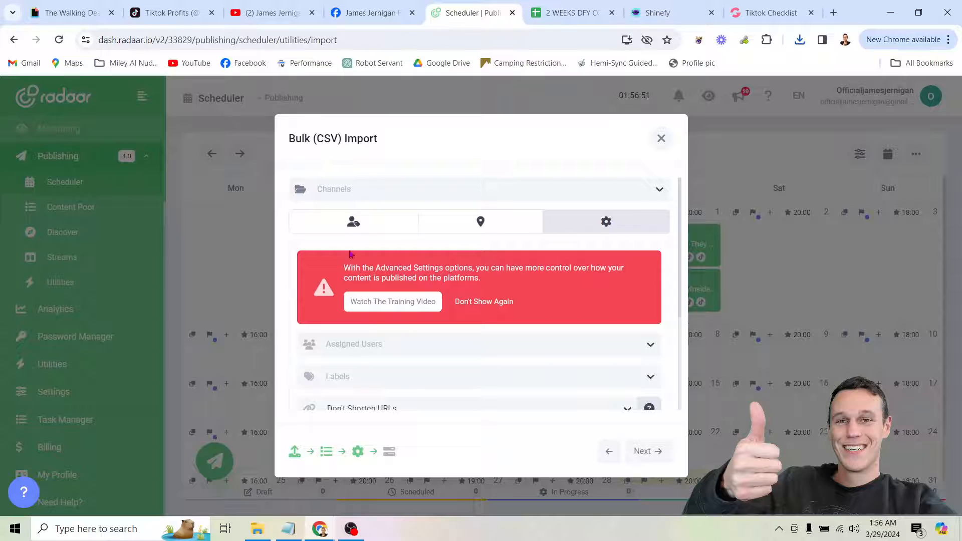
scroll("down", 3)
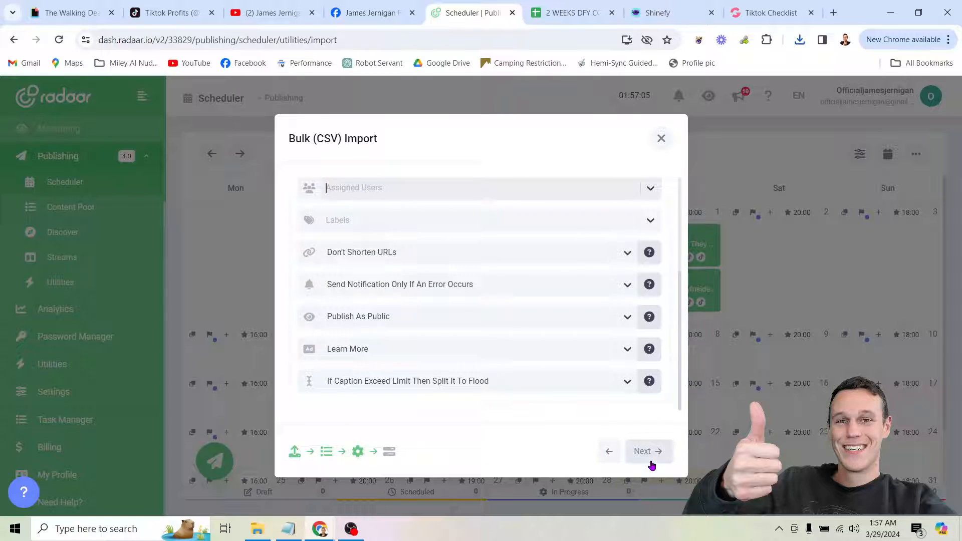
left_click(643, 451)
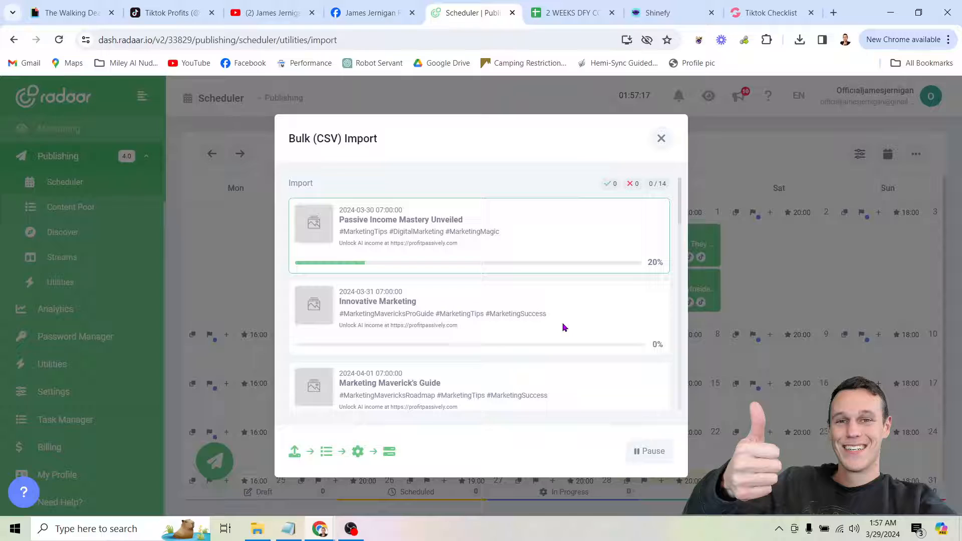
mouse_move(549, 299)
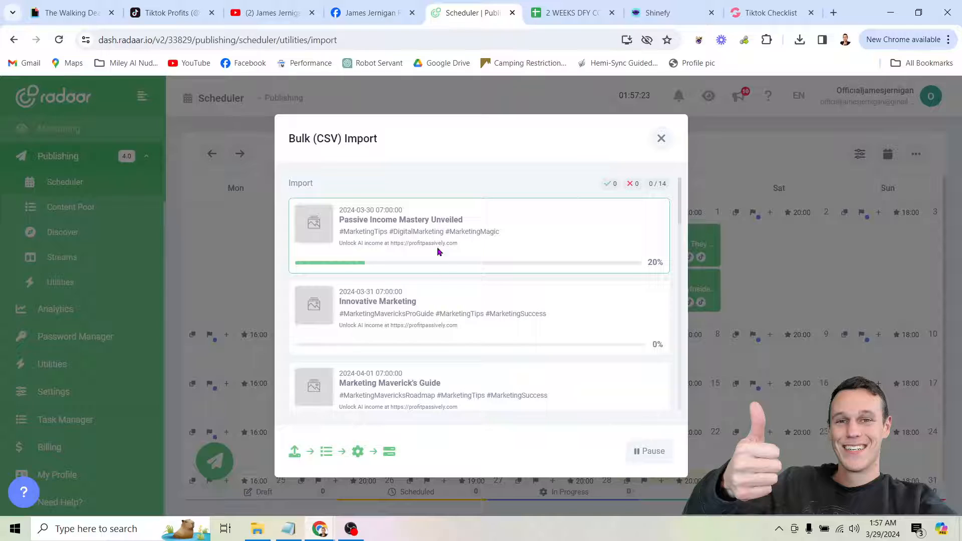
mouse_move(399, 178)
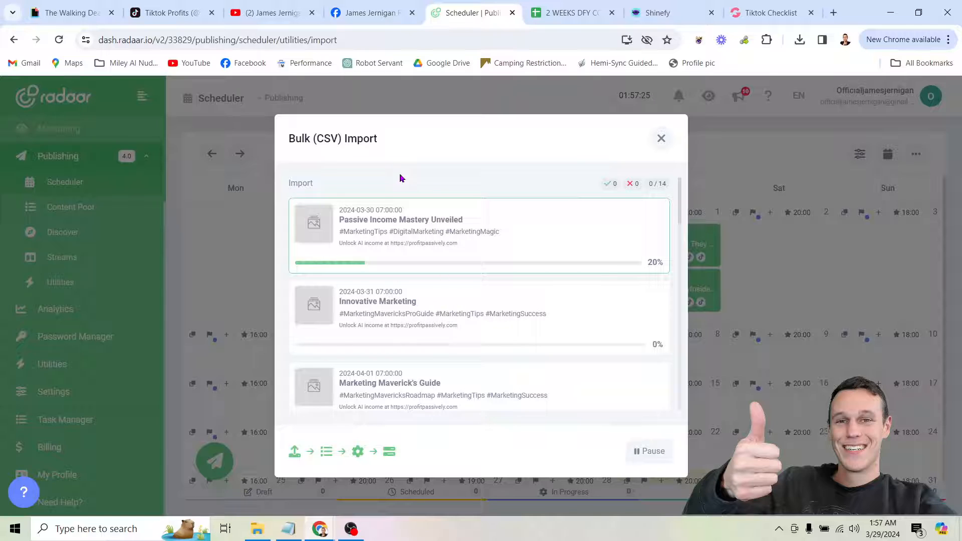
mouse_move(533, 280)
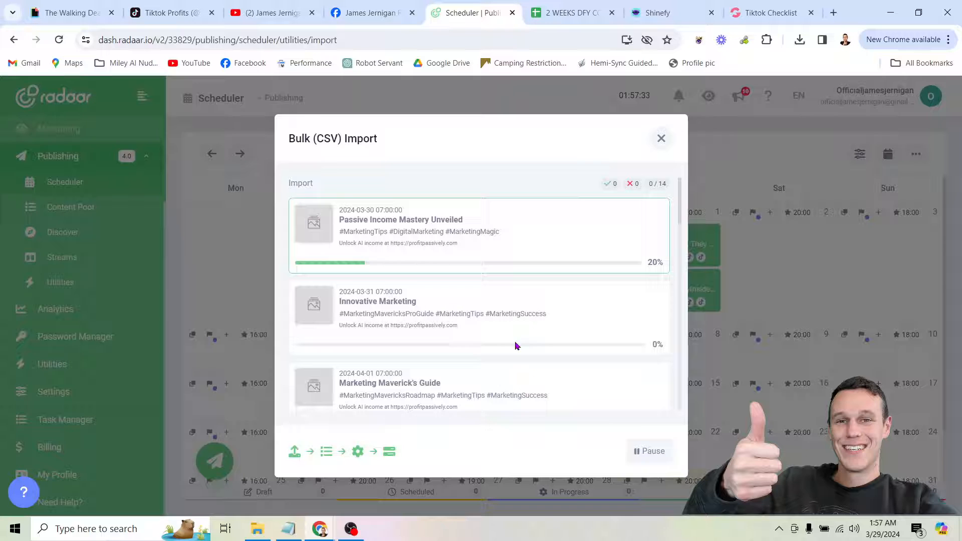
mouse_move(661, 377)
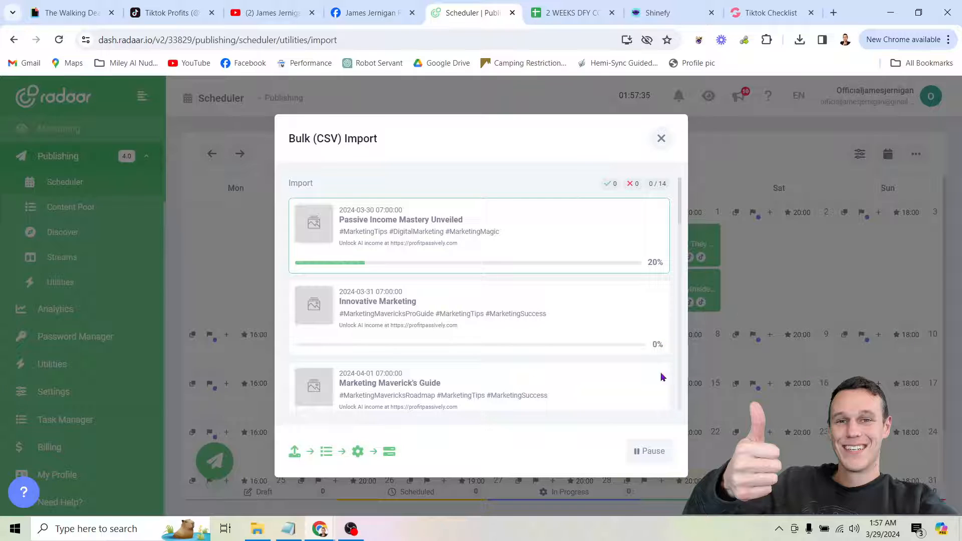
left_click(661, 138)
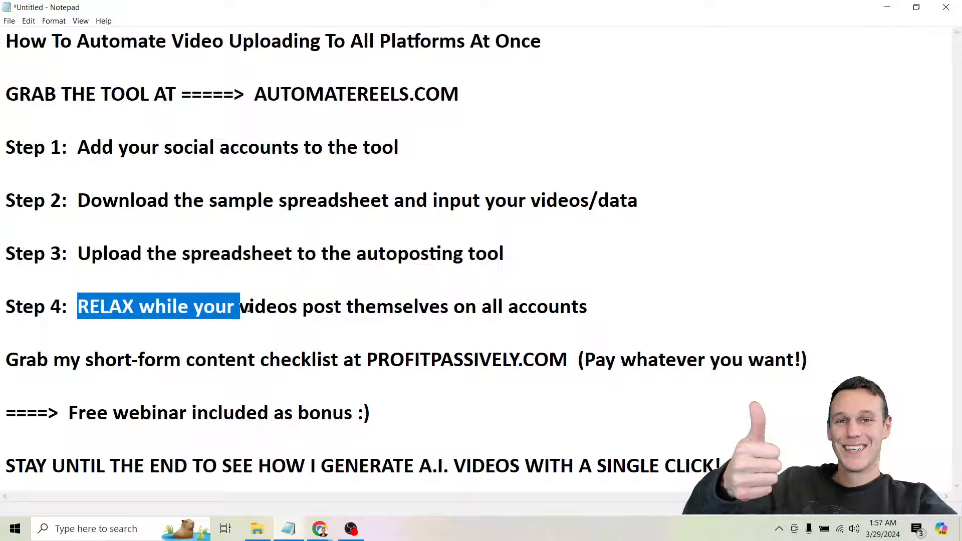
left_click_drag(240, 306, 588, 307)
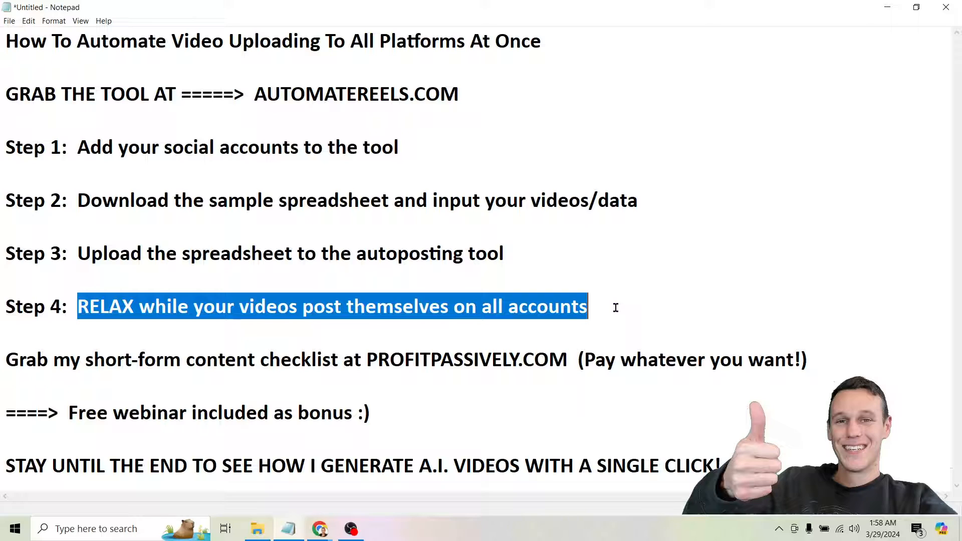
mouse_move(500, 330)
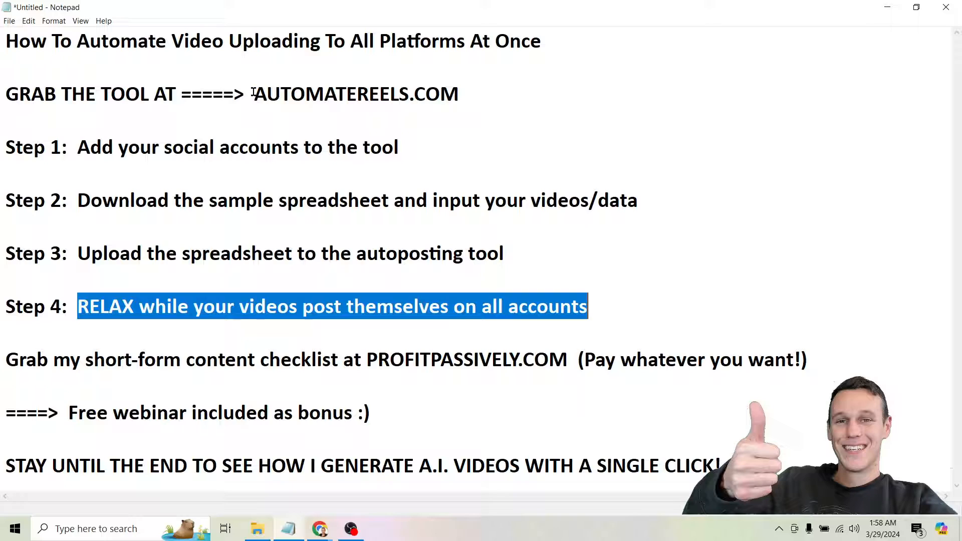
double_click(355, 93)
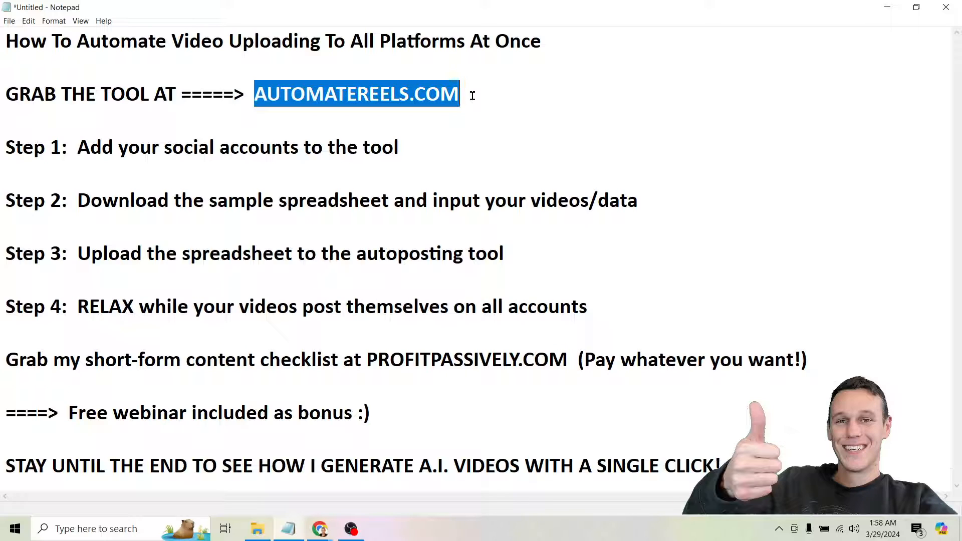
mouse_move(270, 213)
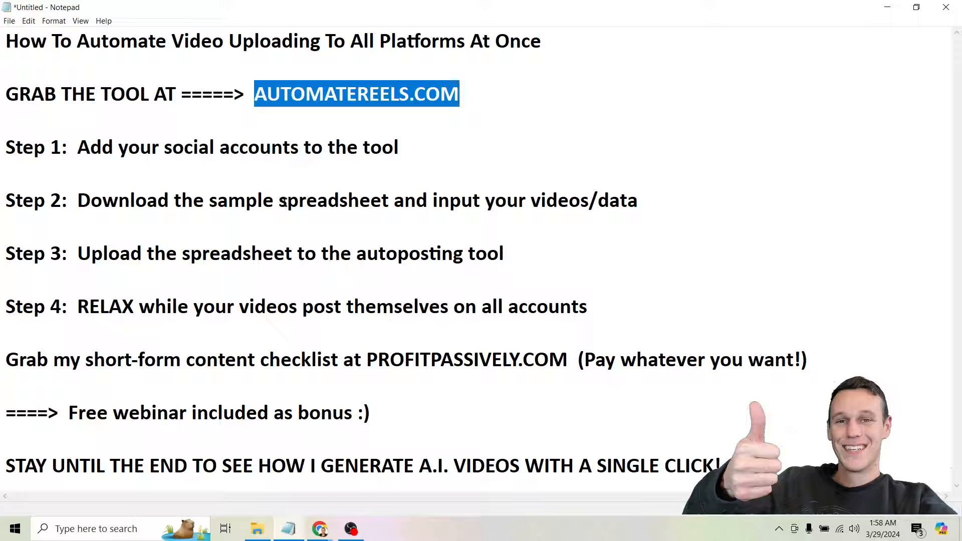
double_click(333, 200)
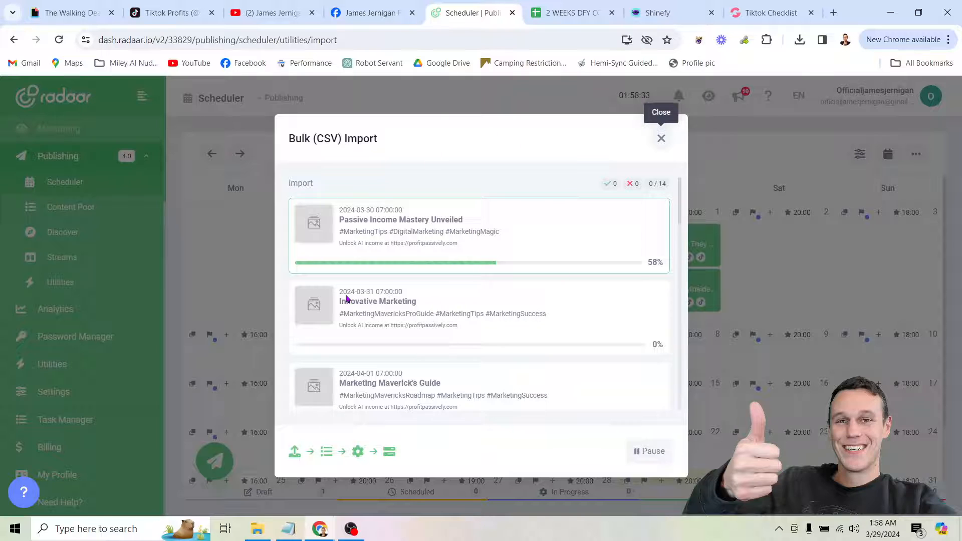
mouse_move(443, 247)
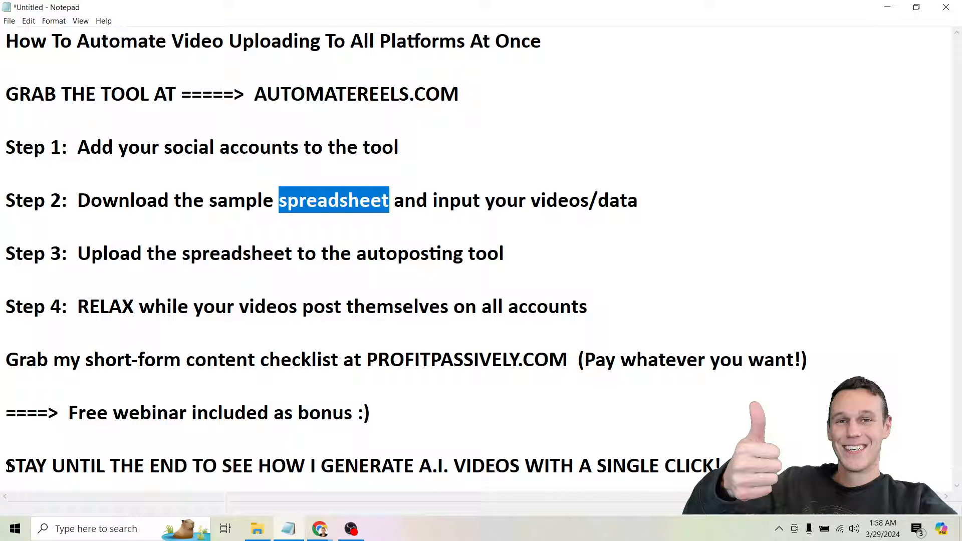
left_click_drag(5, 465, 421, 465)
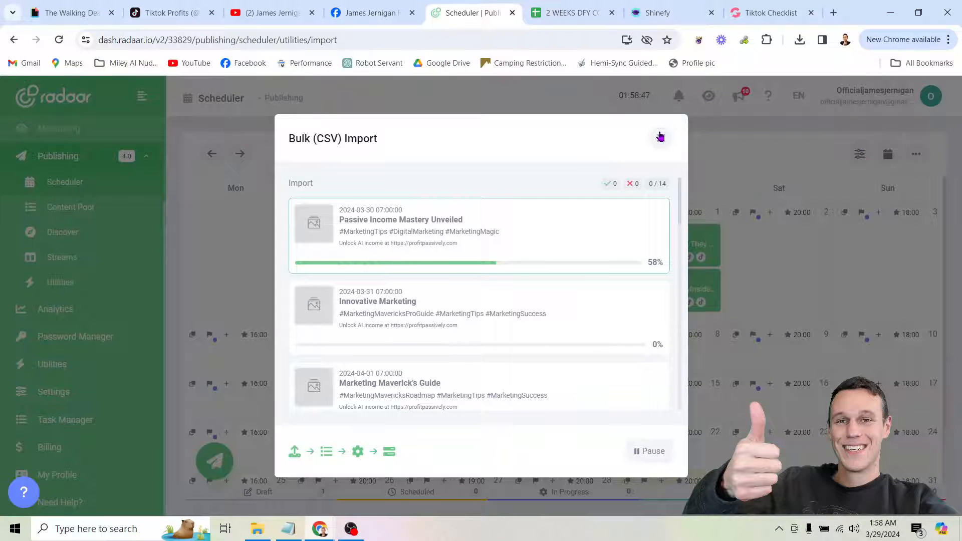
left_click(657, 12)
type("oneclickvids.com")
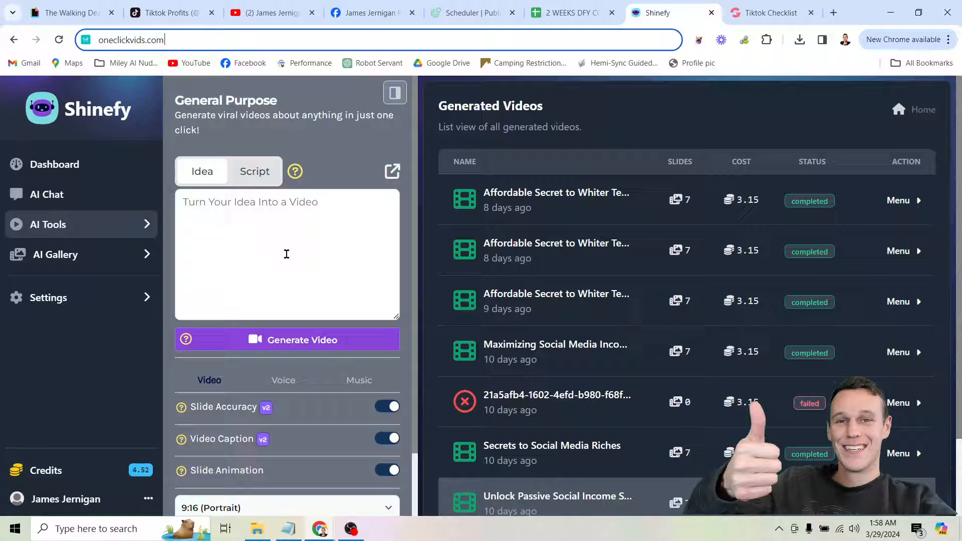
Go through Shinefy's idea input mode, image style list and background music options
left_click(287, 253)
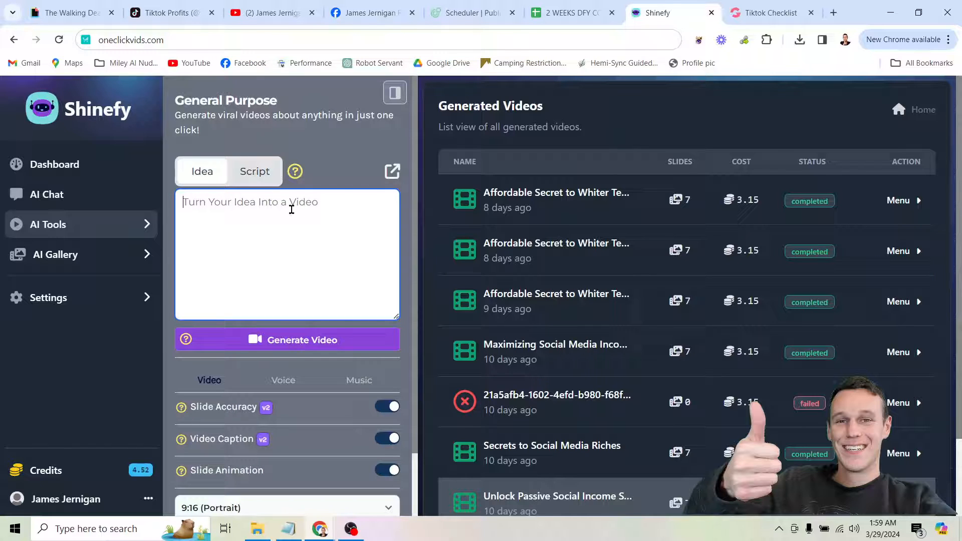
left_click(254, 172)
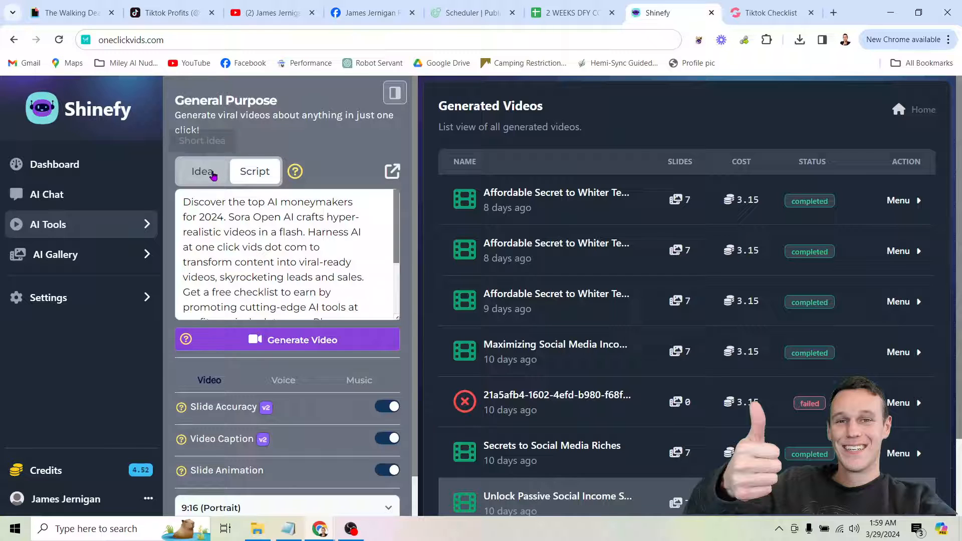
left_click(254, 172)
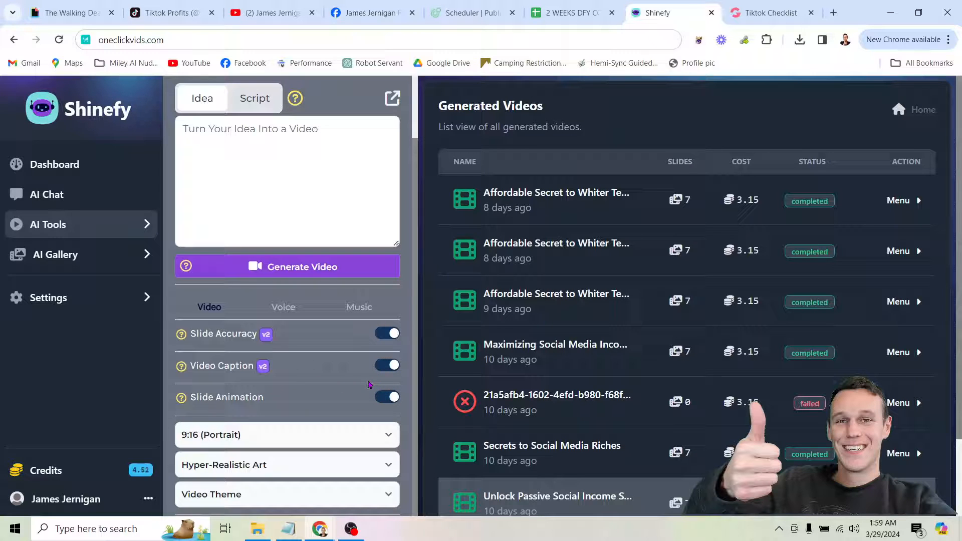
left_click(285, 465)
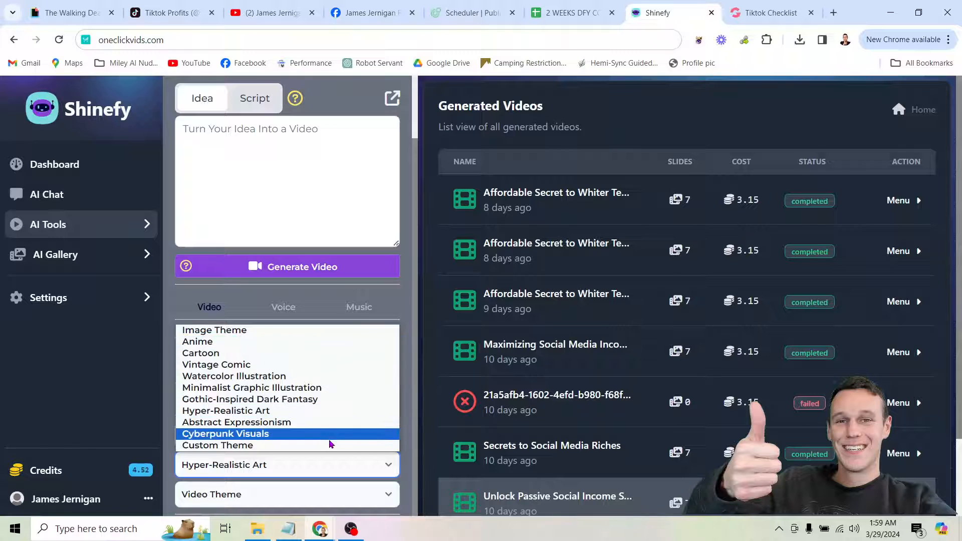
mouse_move(236, 422)
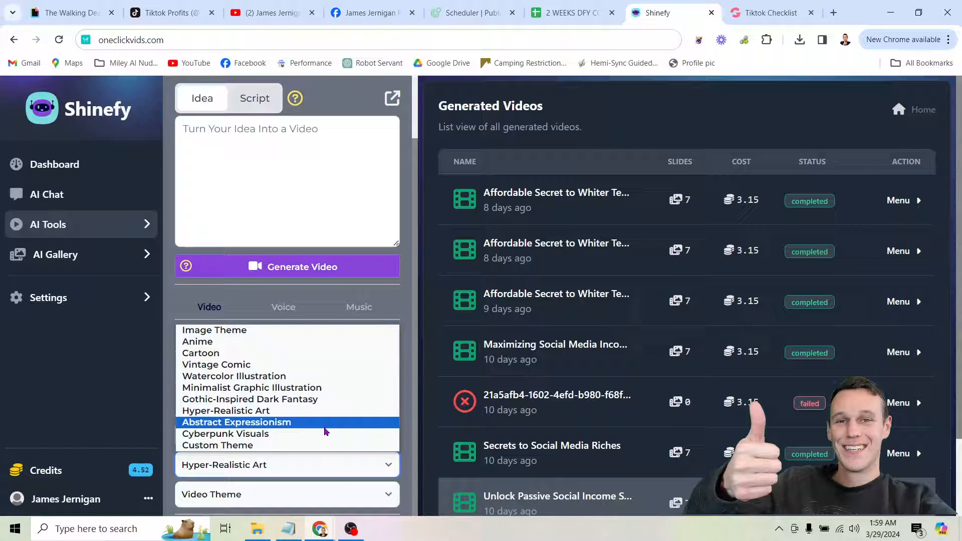
mouse_move(302, 422)
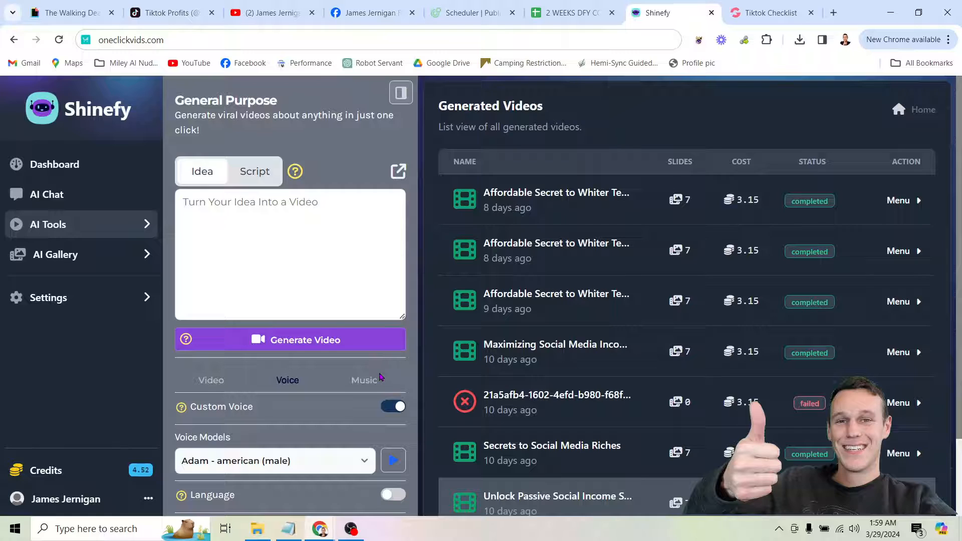
left_click(364, 380)
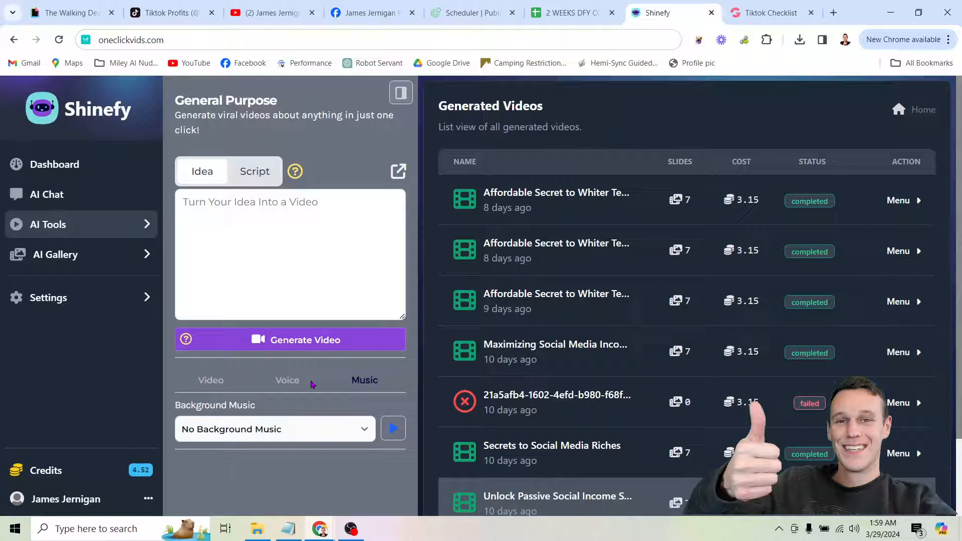
left_click(286, 380)
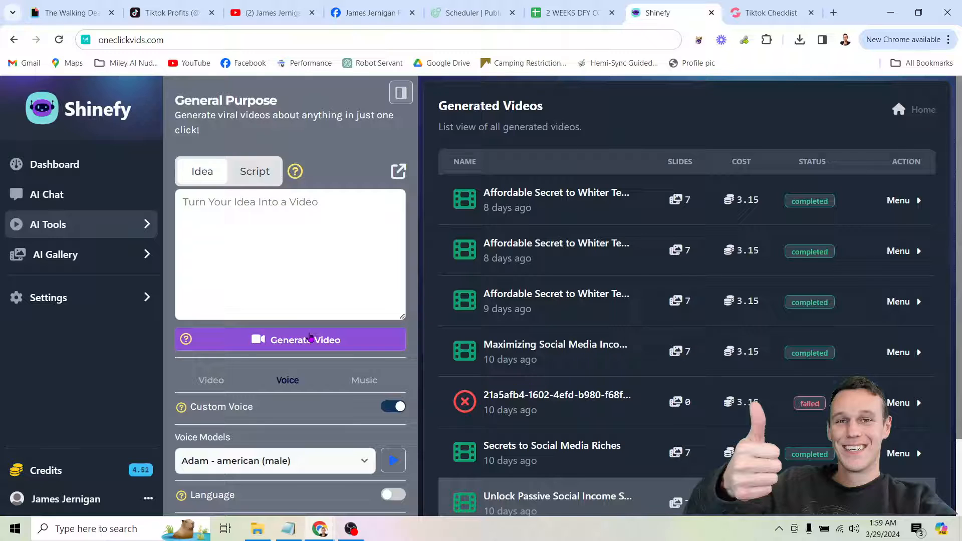
scroll("down", 3)
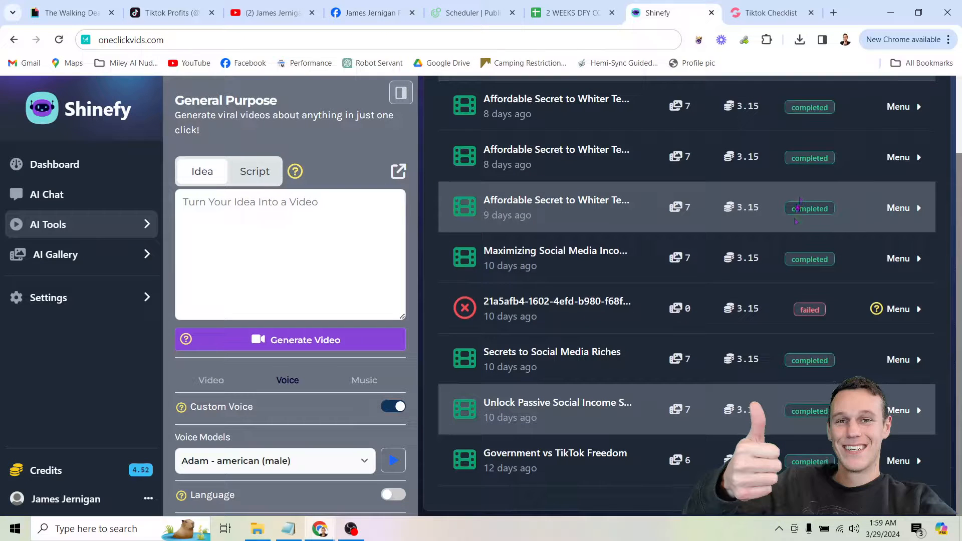
left_click(897, 410)
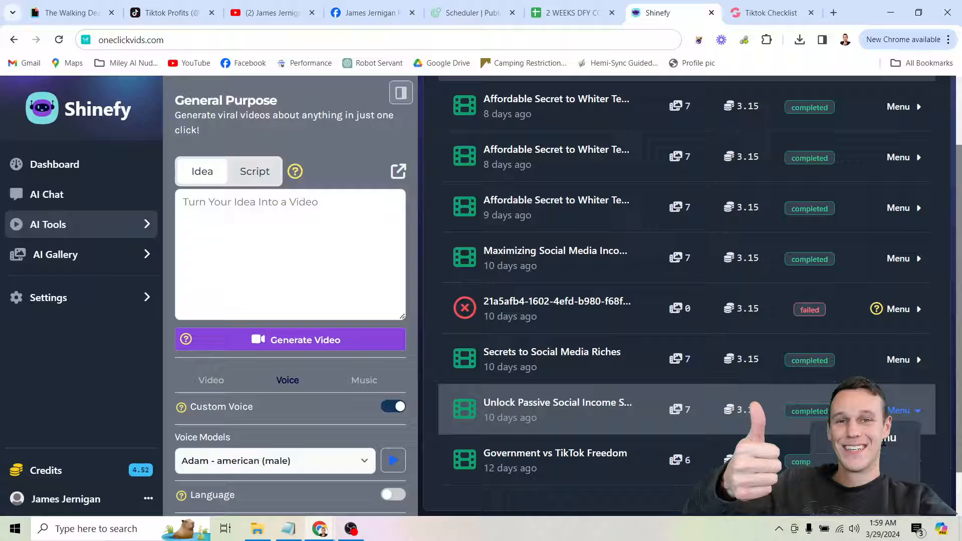
left_click(557, 410)
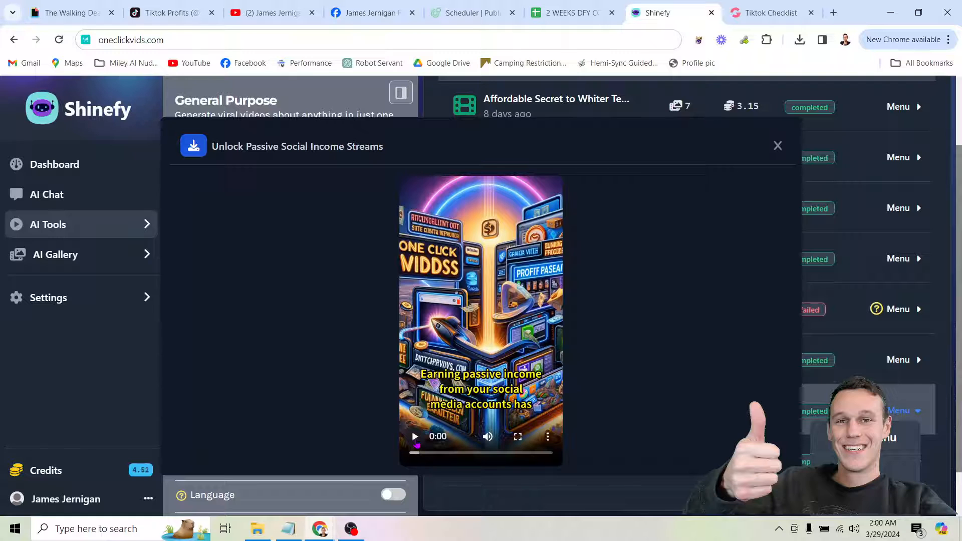
left_click(415, 436)
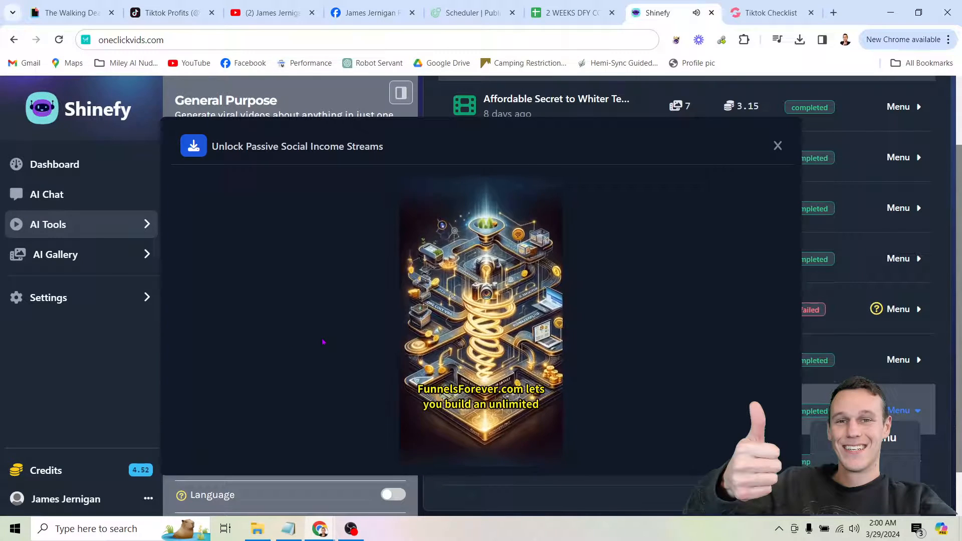
left_click(481, 320)
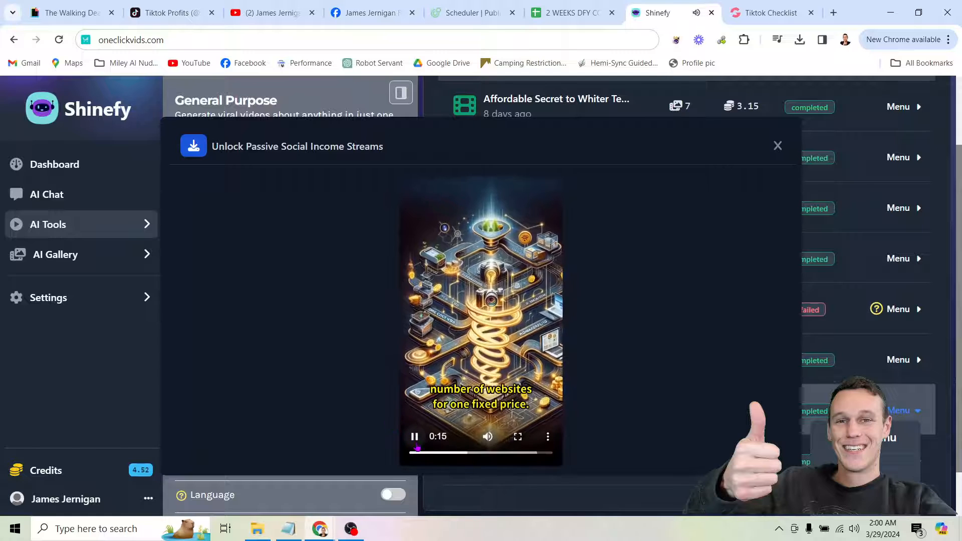
left_click(415, 436)
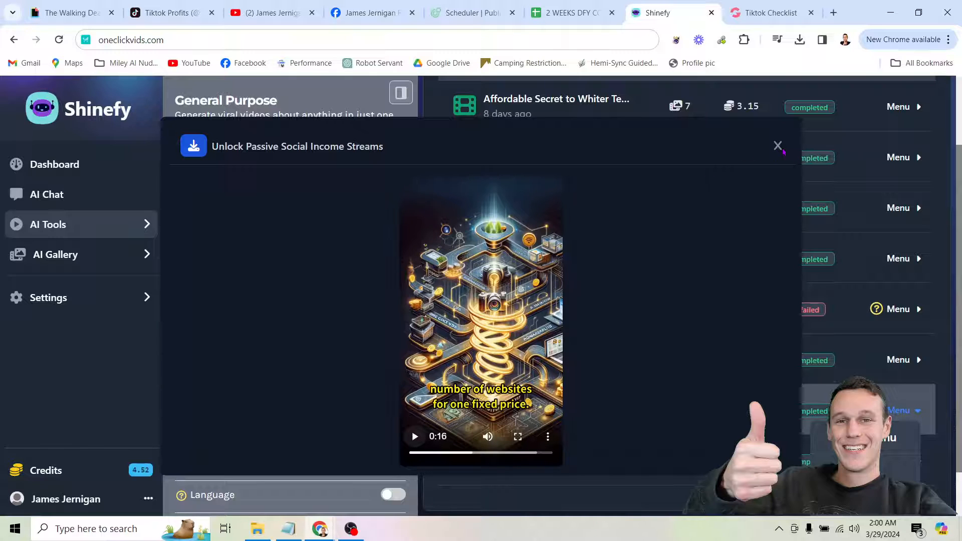
left_click(778, 146)
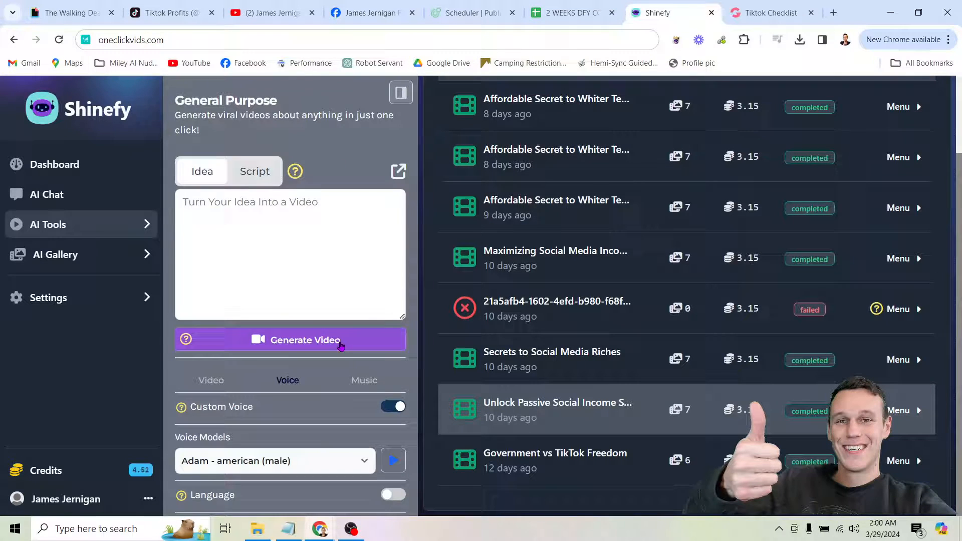
mouse_move(356, 354)
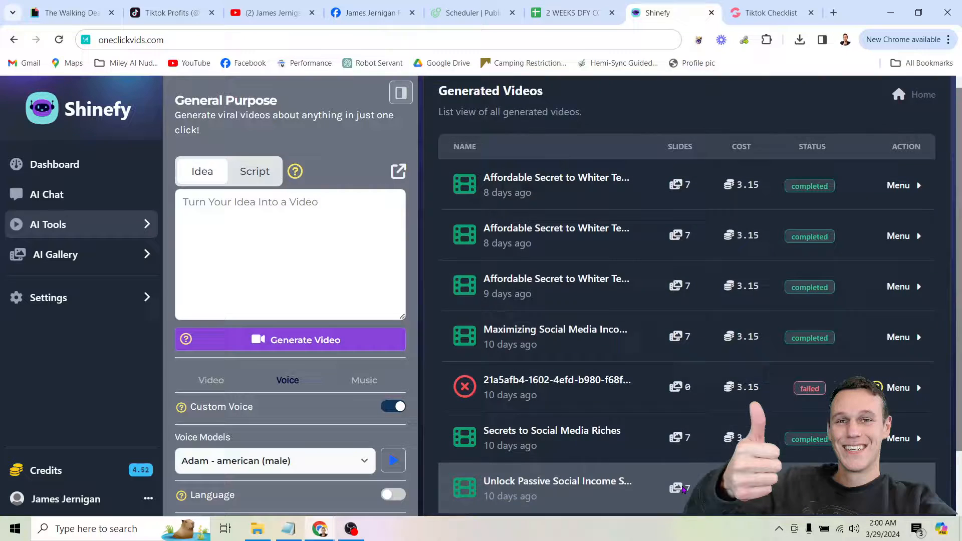
View the 2 WEEKS DFY CONTENT sheet of fourteen reels, then return to Radaar's bulk import
left_click(565, 12)
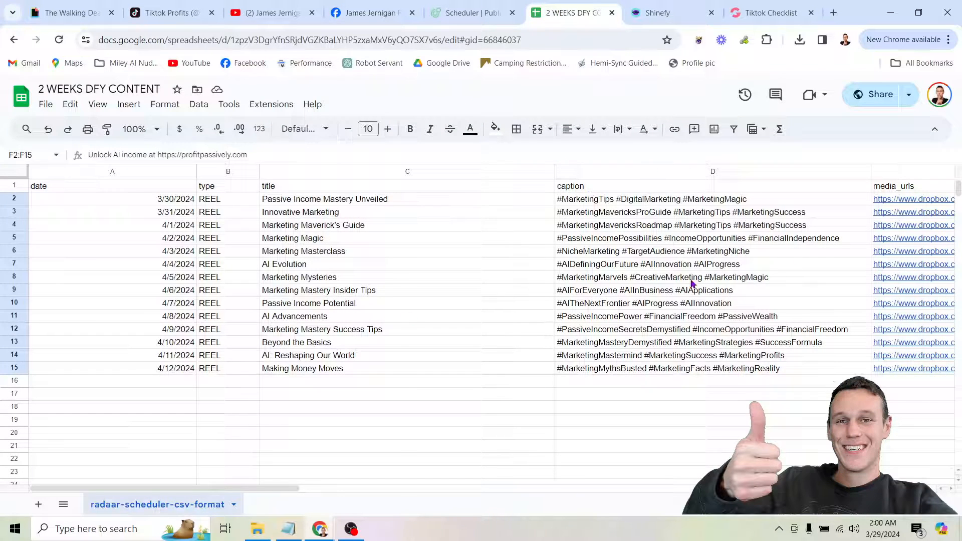
mouse_move(927, 438)
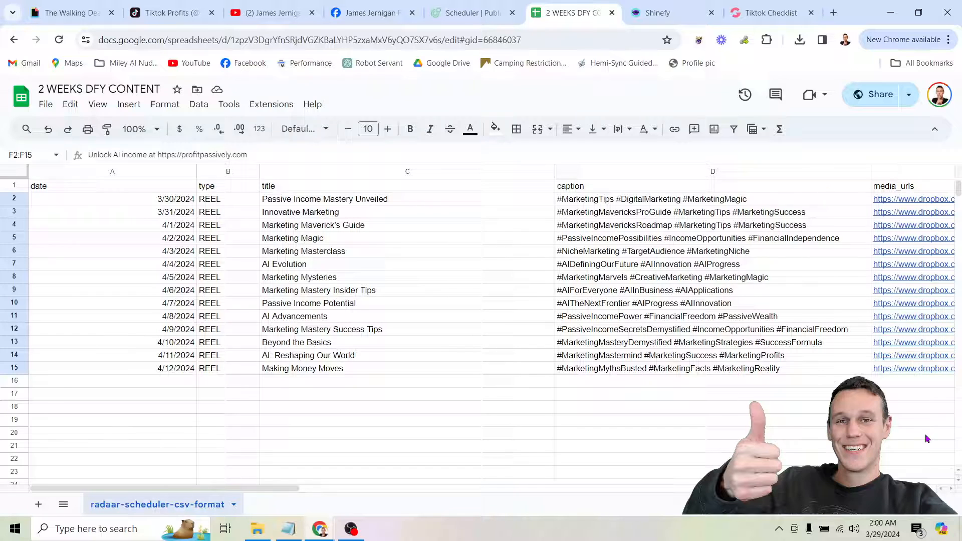
left_click(470, 12)
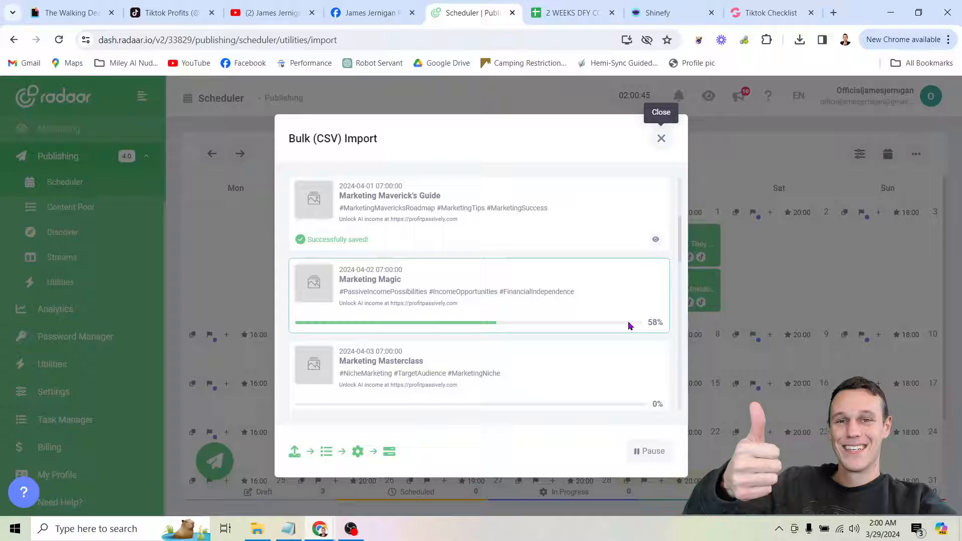
Pause the bulk CSV import, close it, and choose Save to keep the imported posts
left_click(650, 451)
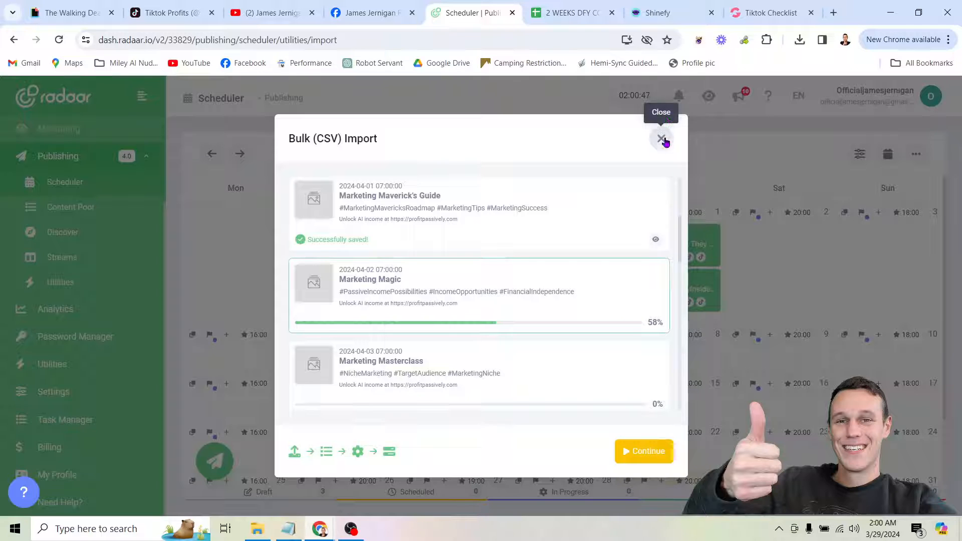
left_click(661, 139)
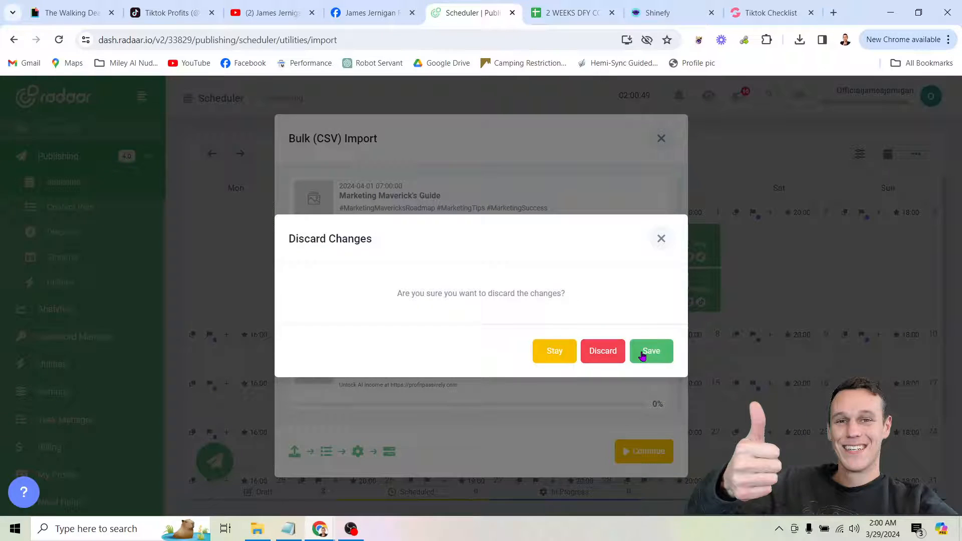
left_click(602, 350)
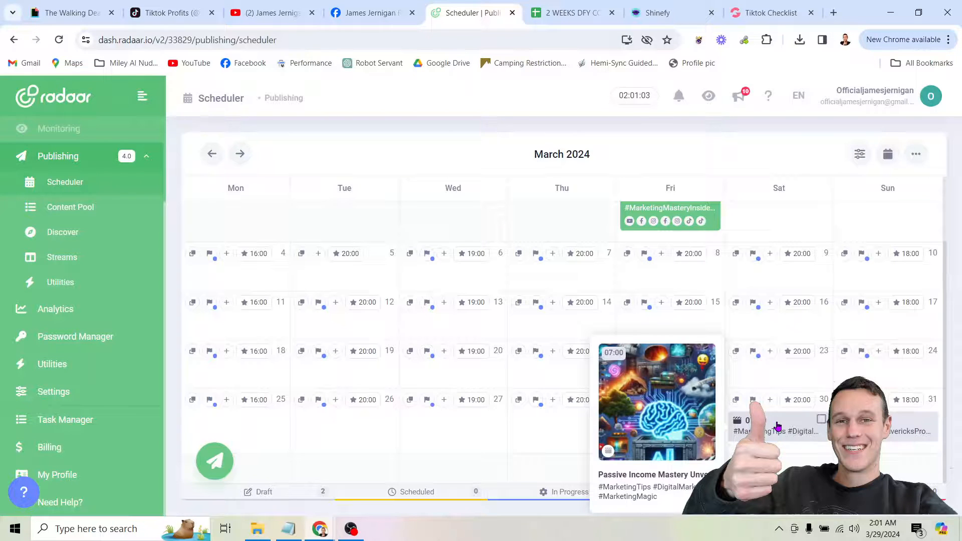
Add seven channels, including tiktokprofits, to the Passive Income Mastery Unveiled post
left_click(657, 402)
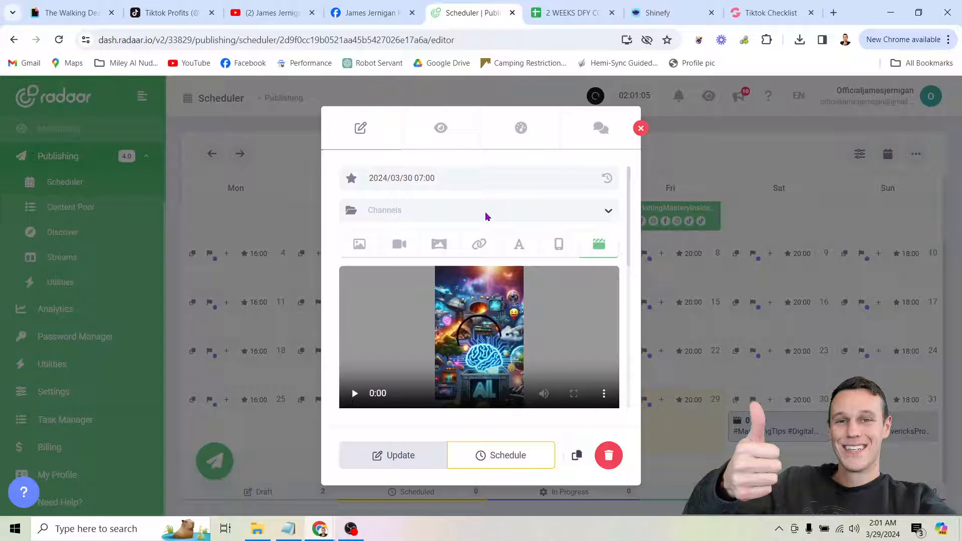
left_click(485, 210)
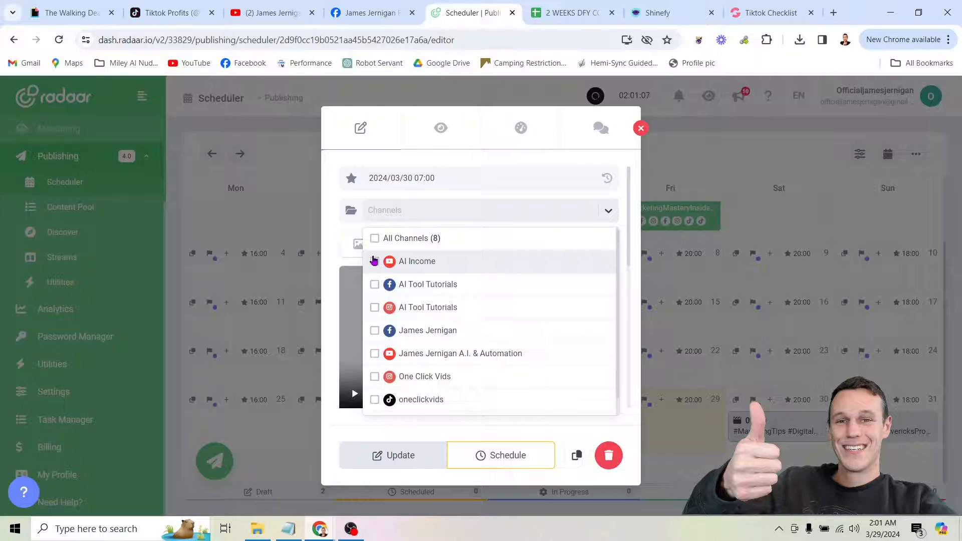
left_click(375, 284)
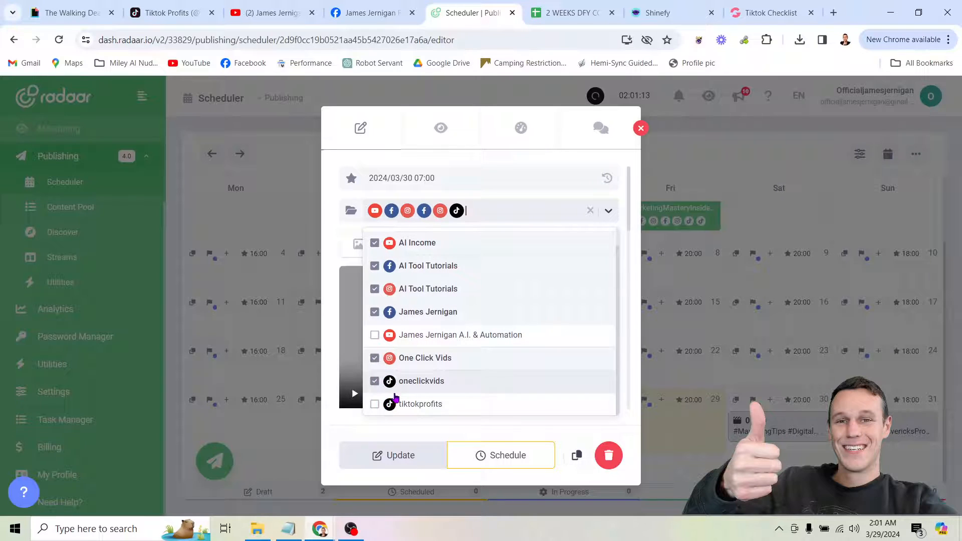
left_click(374, 404)
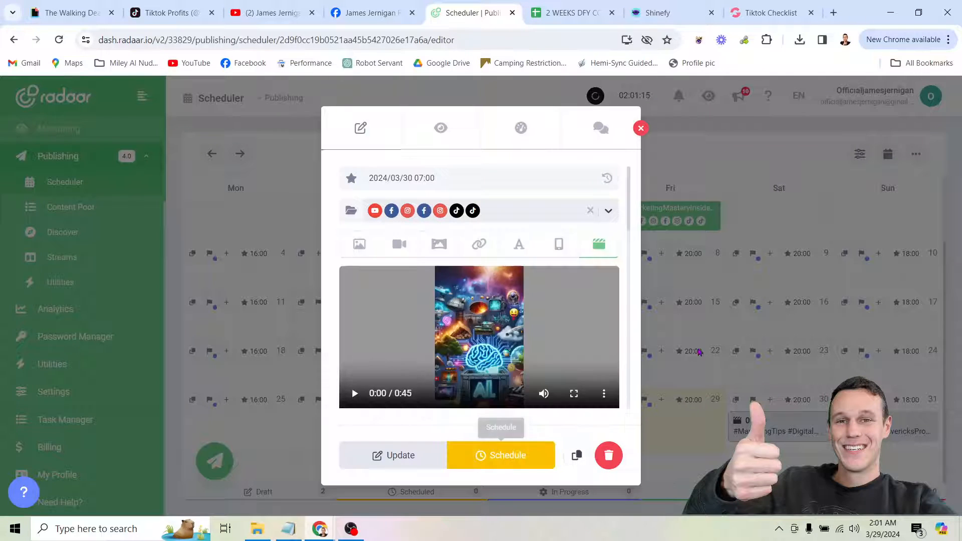
Schedule the post for March 30 07:00 and close the editor
left_click(500, 455)
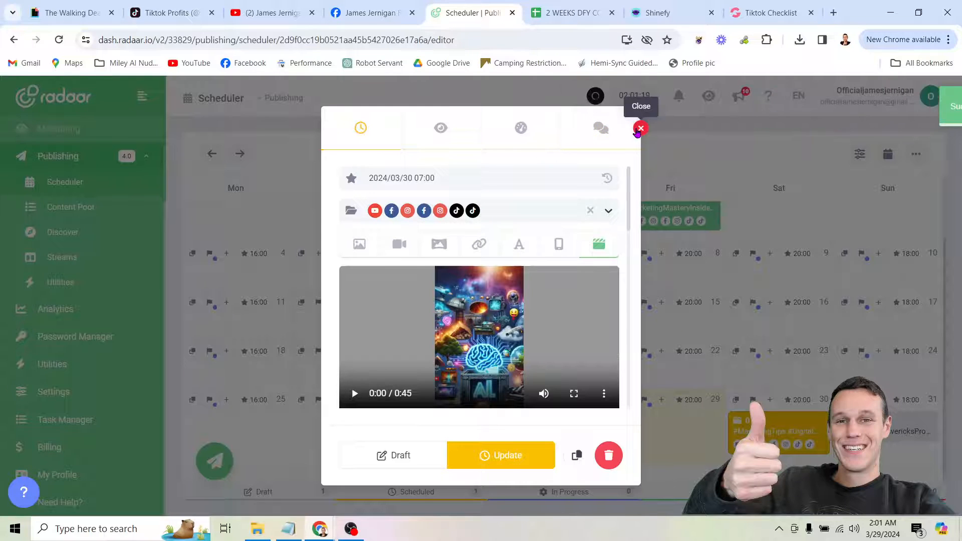
left_click(640, 129)
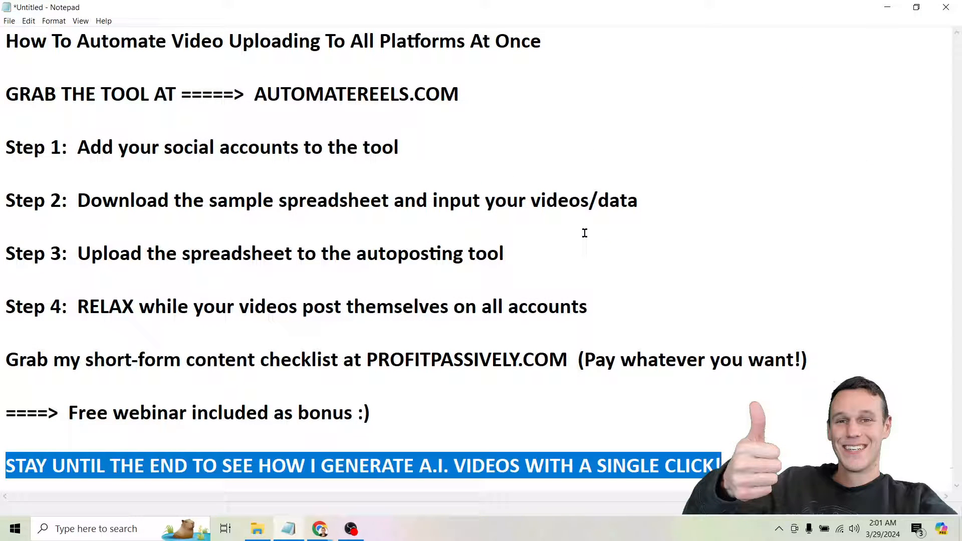
mouse_move(460, 191)
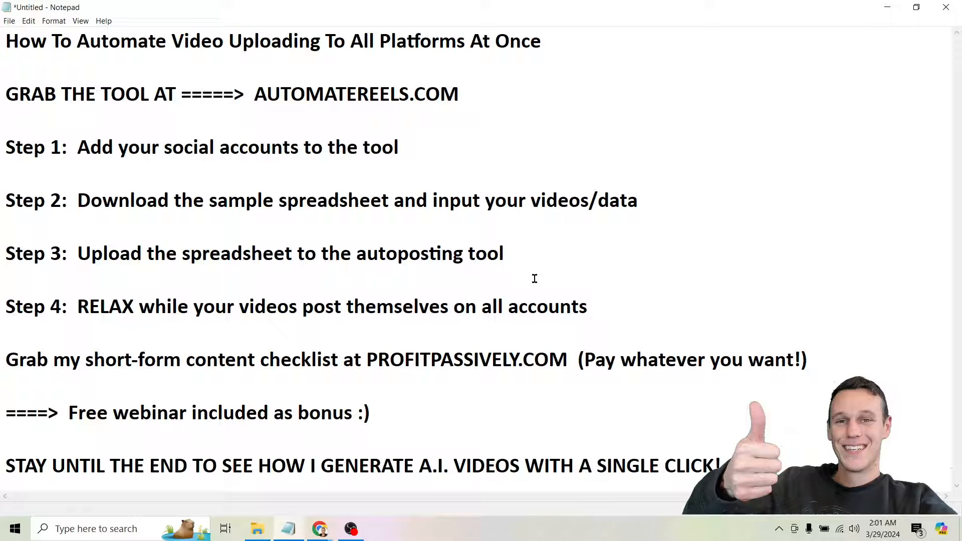
mouse_move(330, 353)
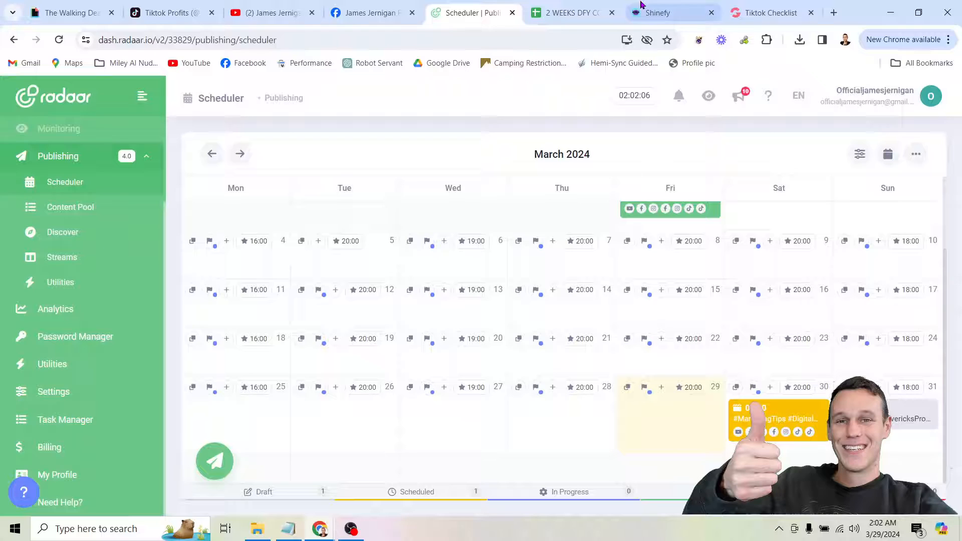
Visit the Shinefy video generator tab, then show the Easy Peasy Lemon Squeezy GIF
left_click(656, 12)
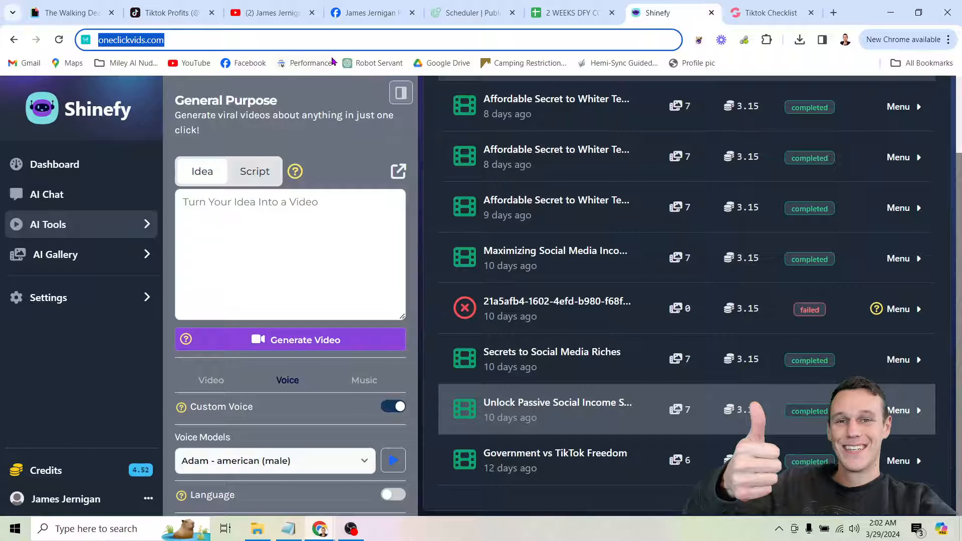
left_click(69, 12)
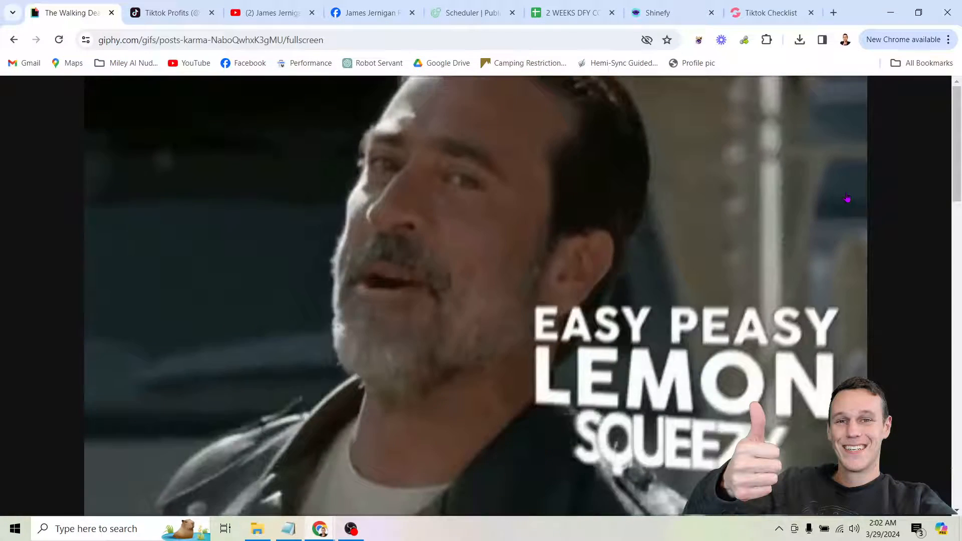